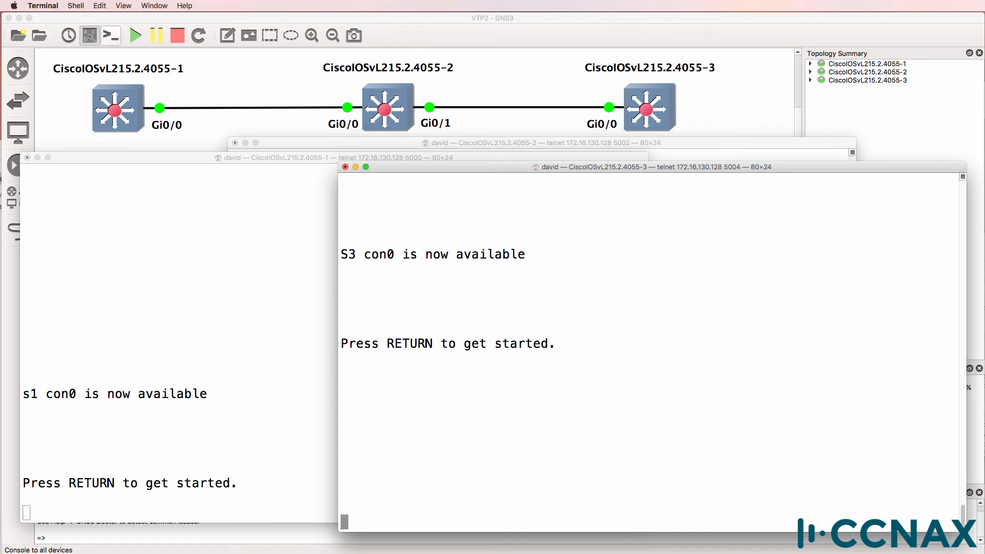
- Enter privileged mode on S3, s2 and s1 and list each switch's default VLANs
key("return")
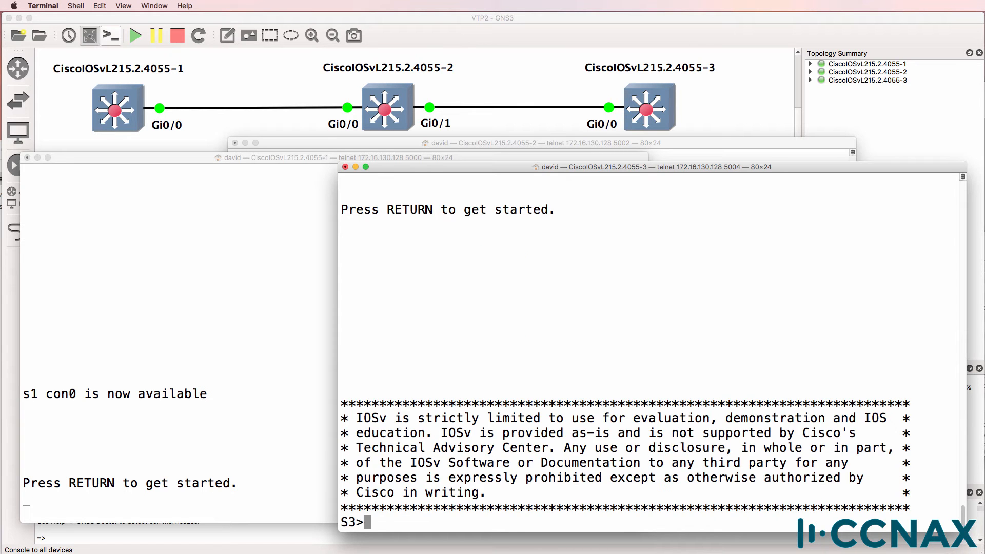
type("en")
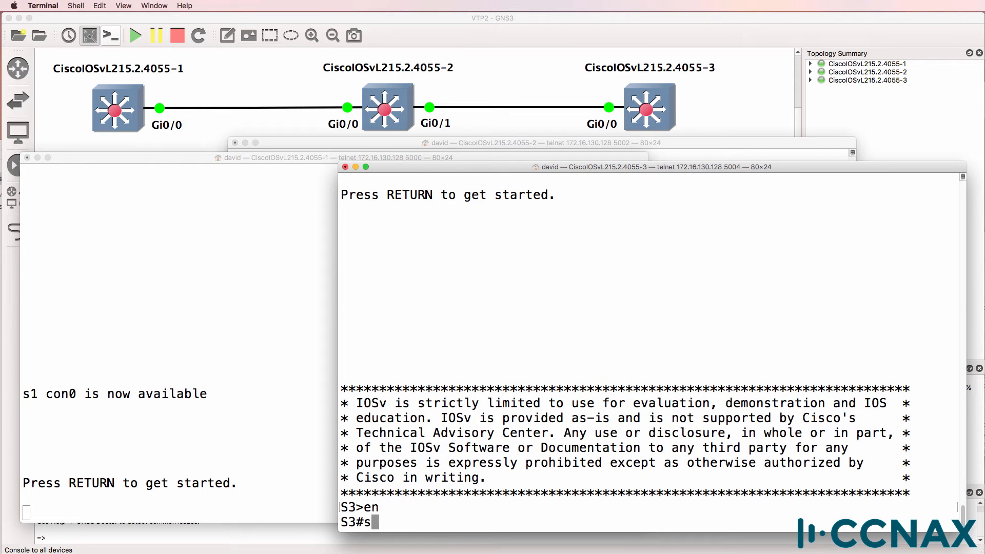
type("h vlan brief")
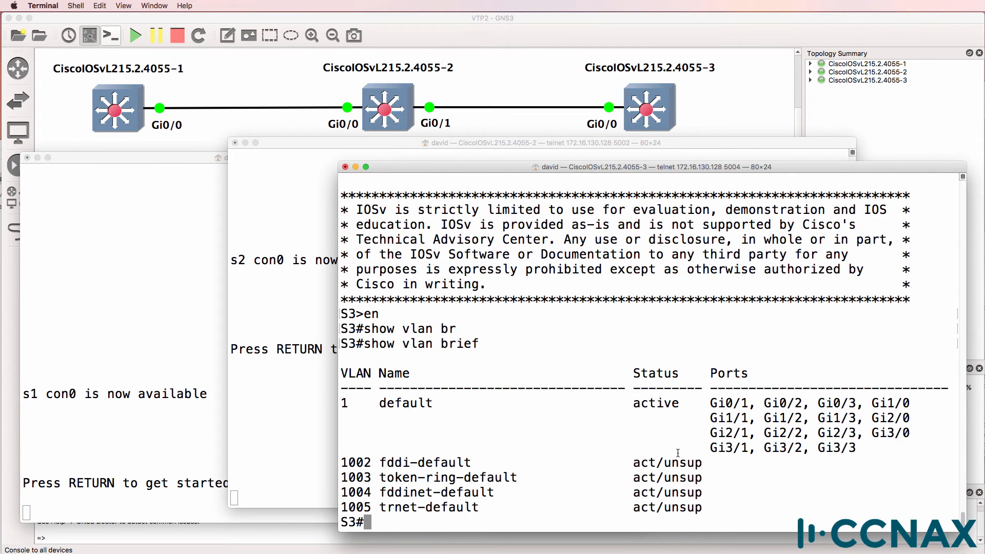
mouse_move(346, 403)
type("en")
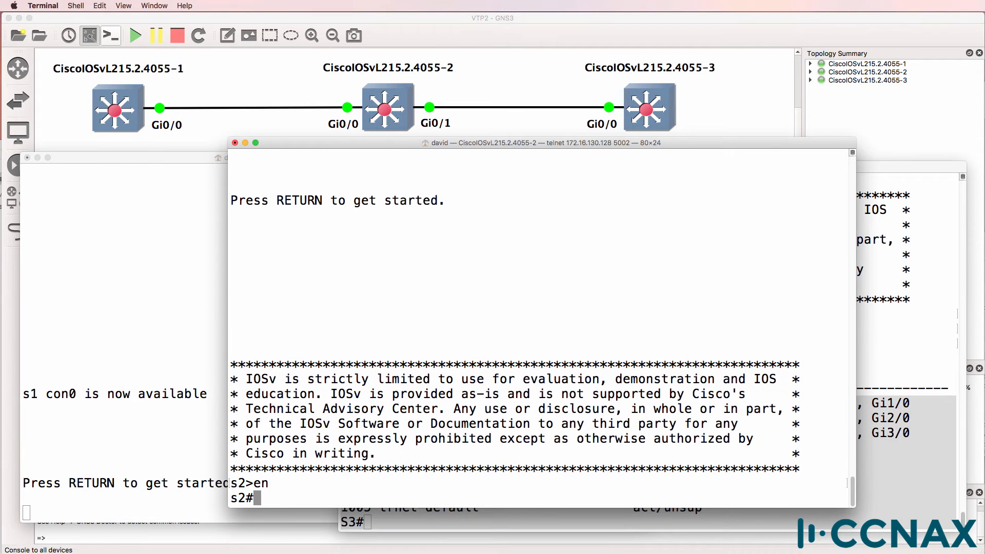
type("show vlan brief")
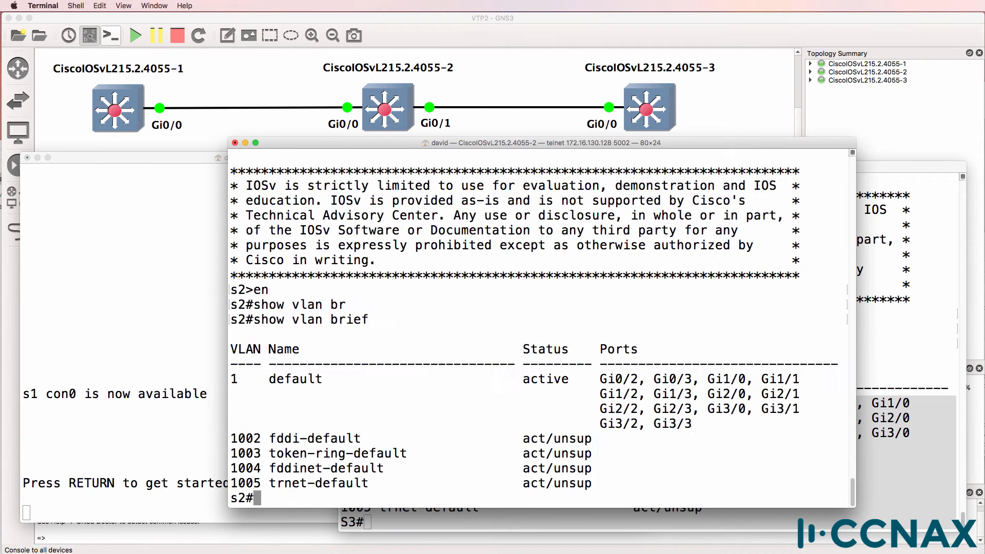
mouse_move(69, 329)
type("en")
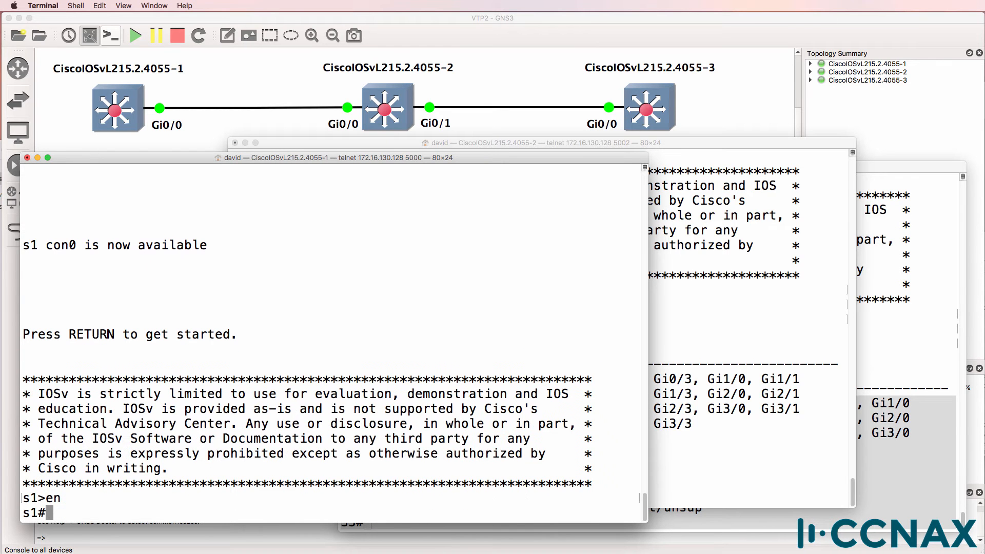
type("show vlan brief")
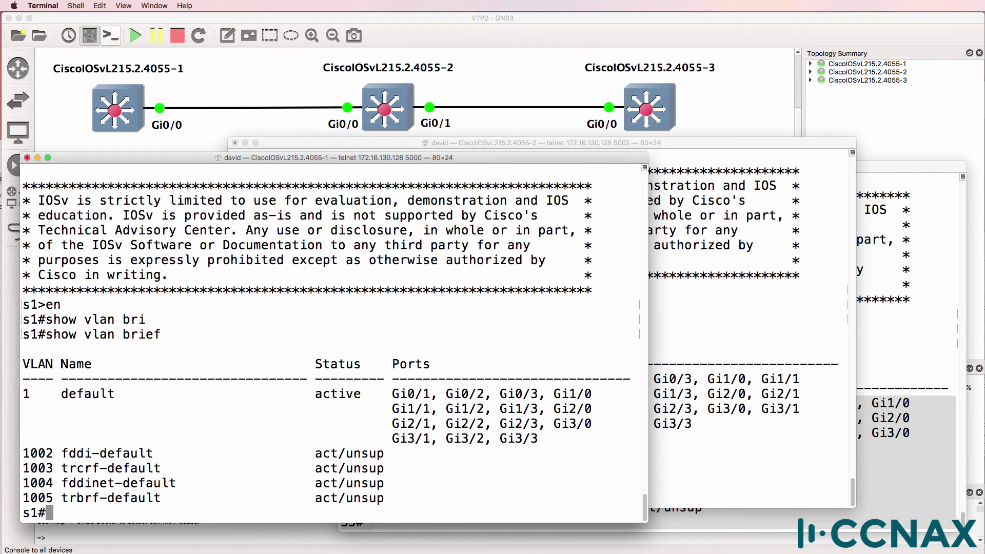
mouse_move(30, 395)
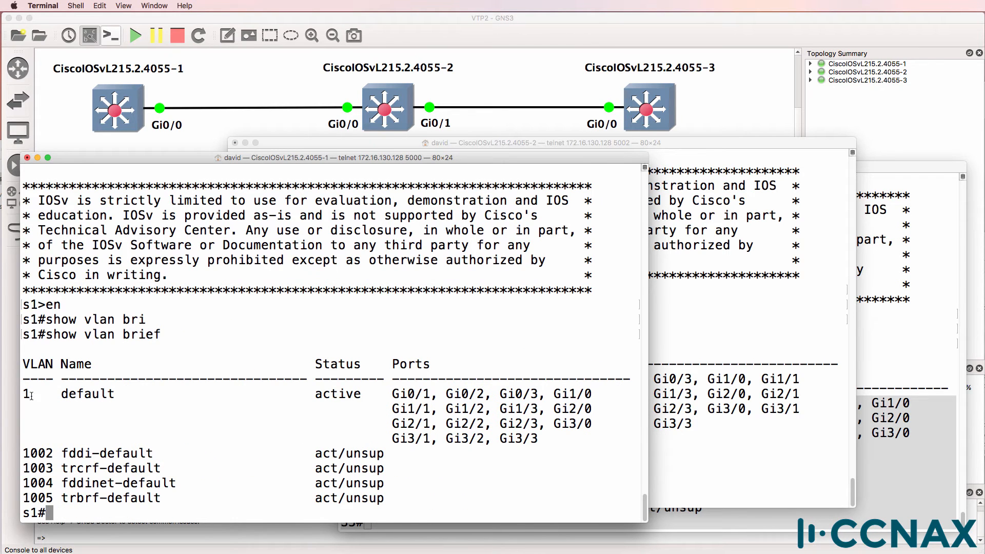
left_click_drag(25, 393, 590, 433)
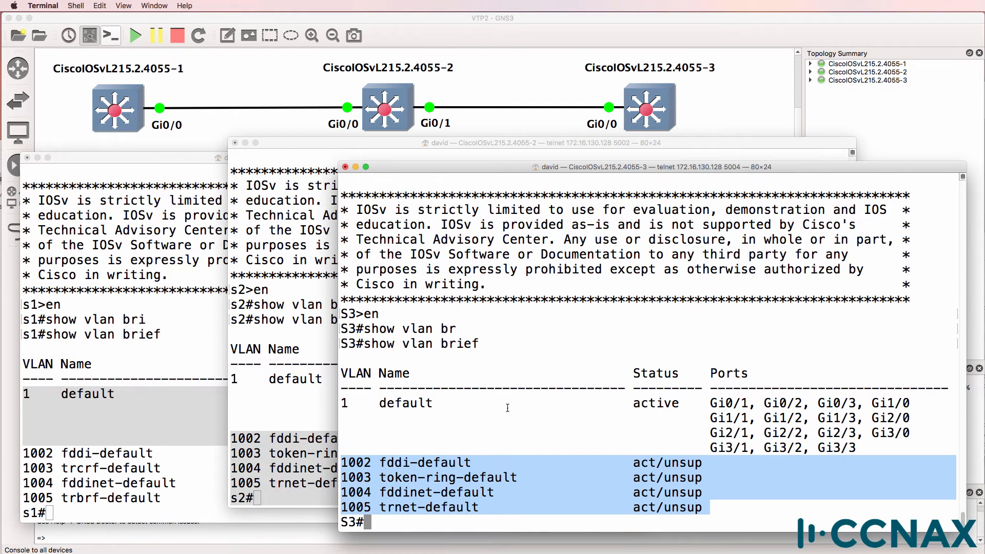
- Create VLAN 2 on S3 with 'vlan 2' and exit configuration mode
type("vlan 2")
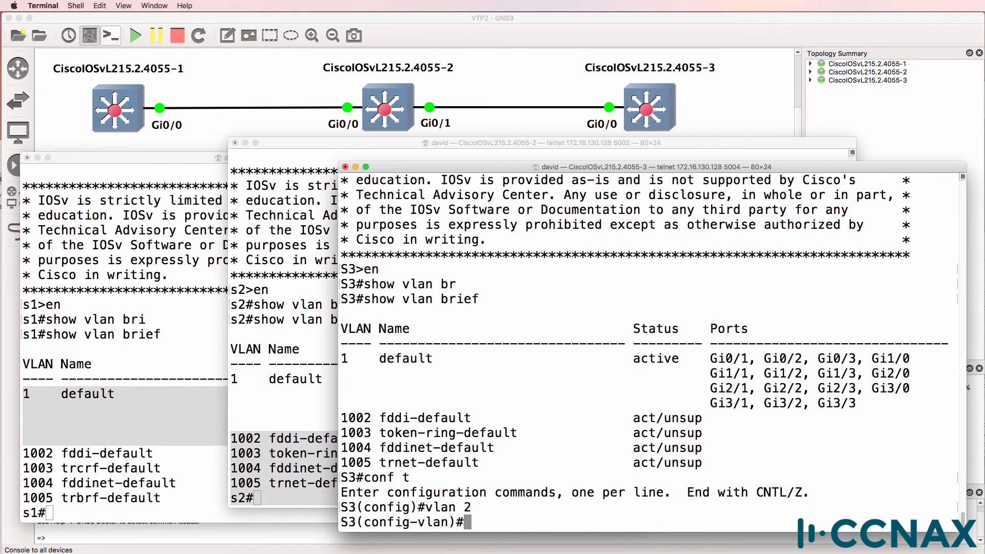
type("end")
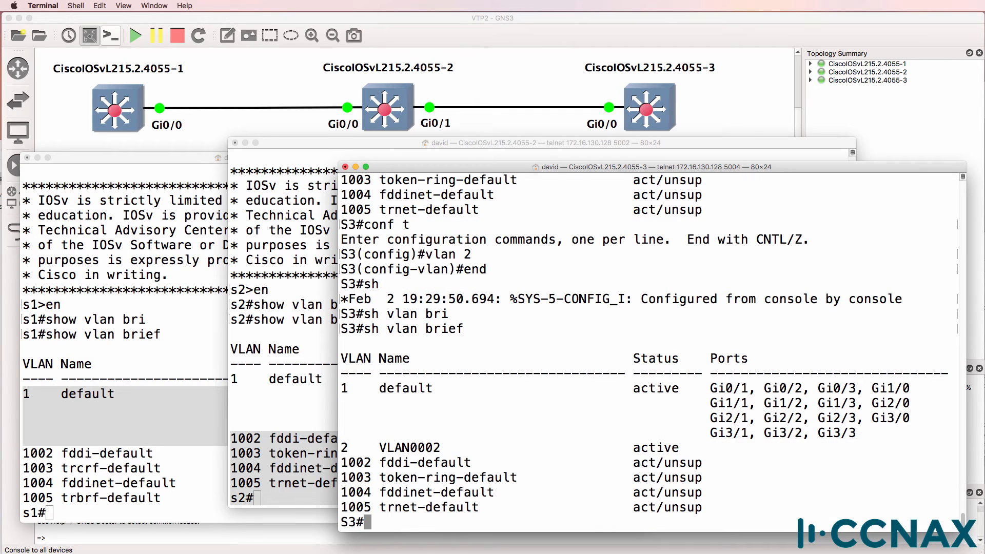
mouse_move(315, 404)
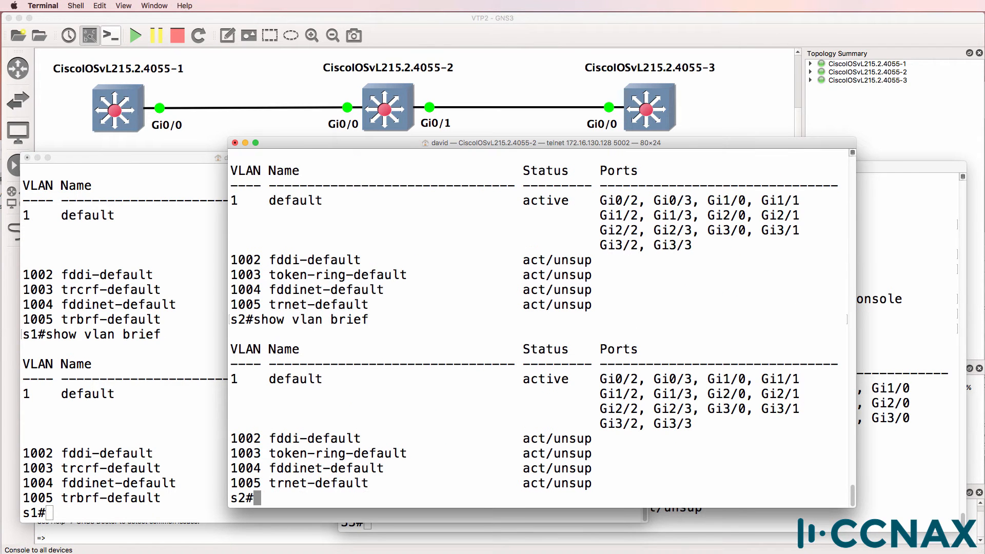
mouse_move(883, 441)
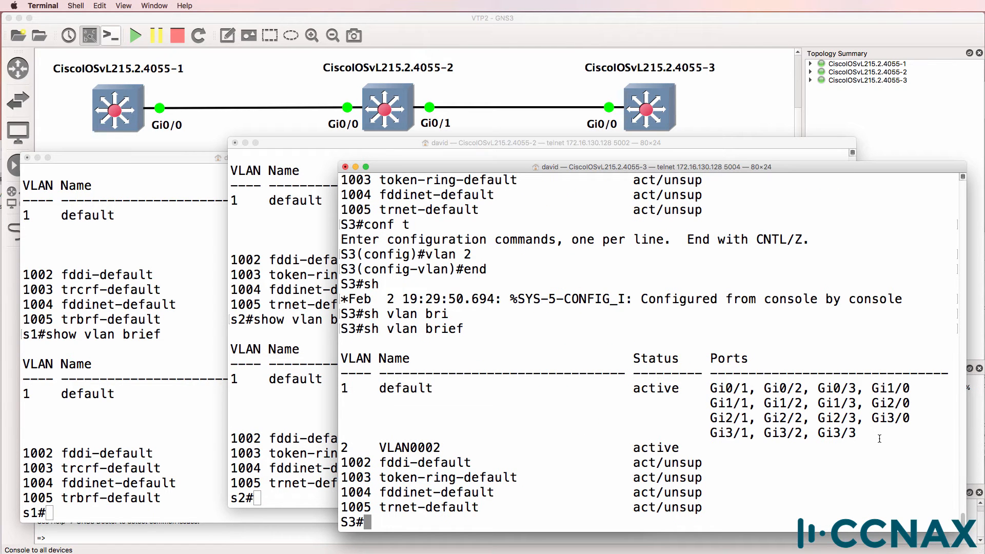
- Check S3's trunk on Gi0/0 and its CDP neighbour s2
type("show")
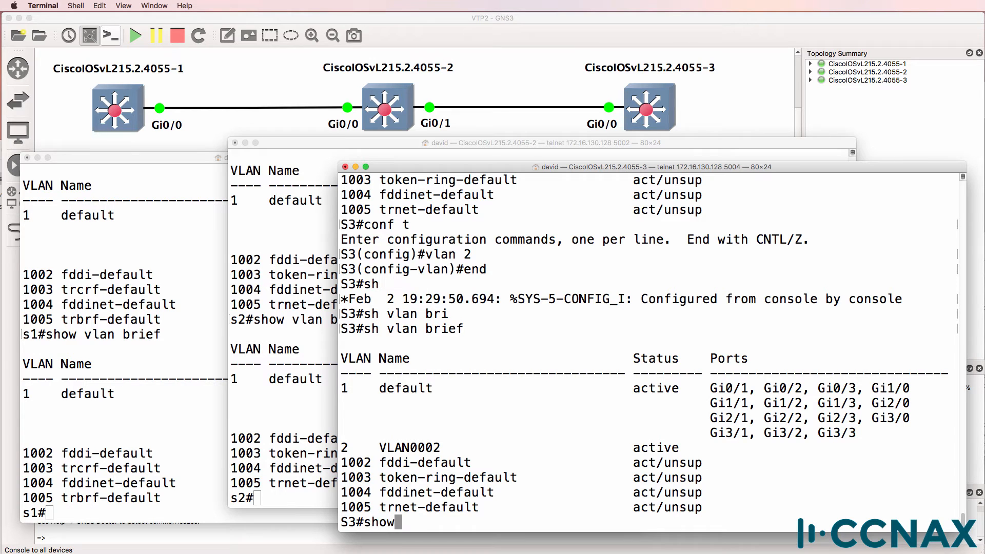
type("int trunk")
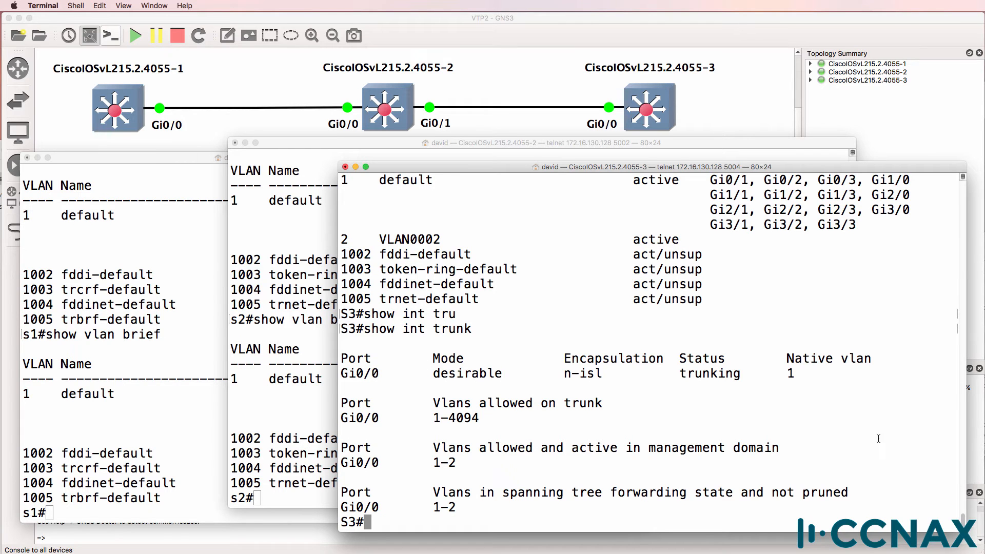
type("s")
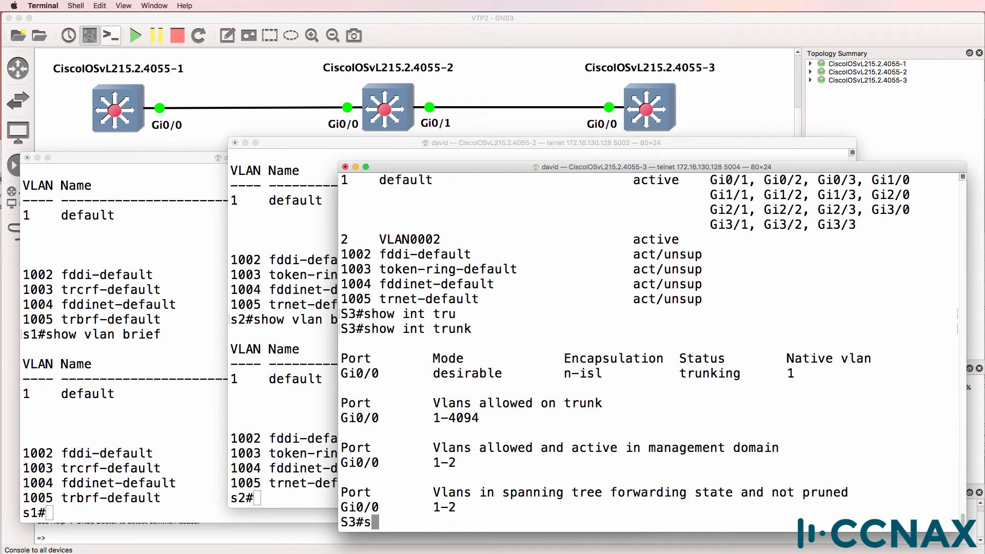
type("how cdp nei")
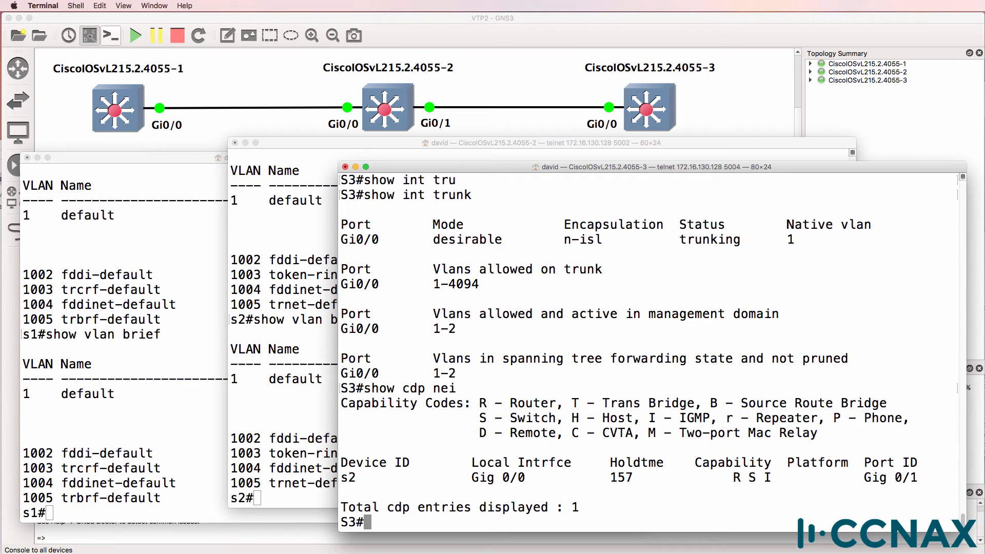
type("show vtp sta")
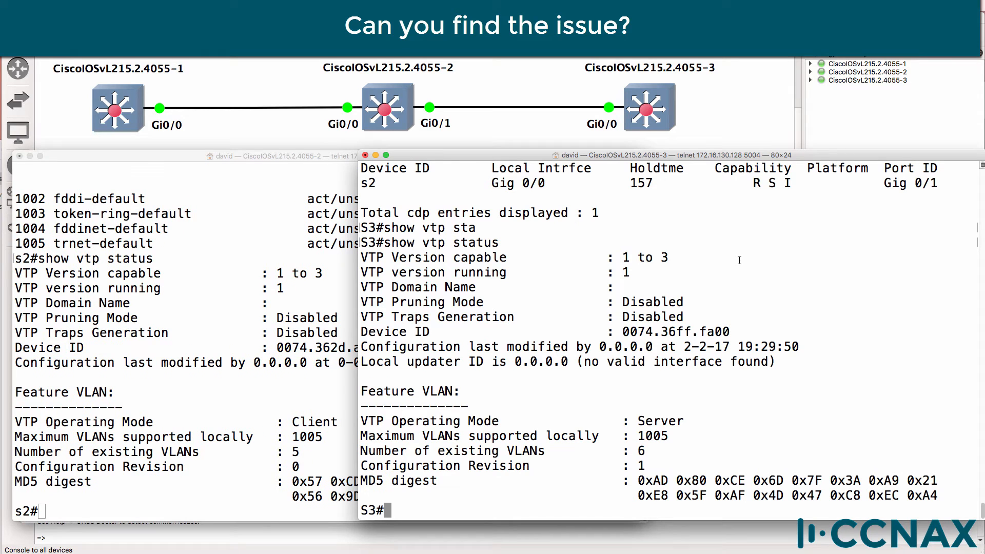
mouse_move(573, 283)
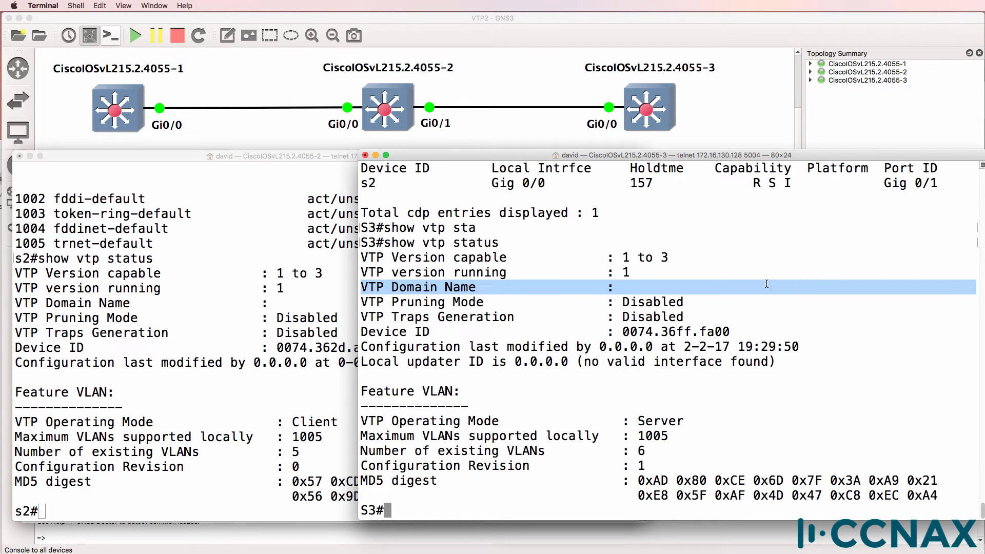
- Set S3's VTP domain to ccna, then check s2's VTP status and VLANs
type("conf t")
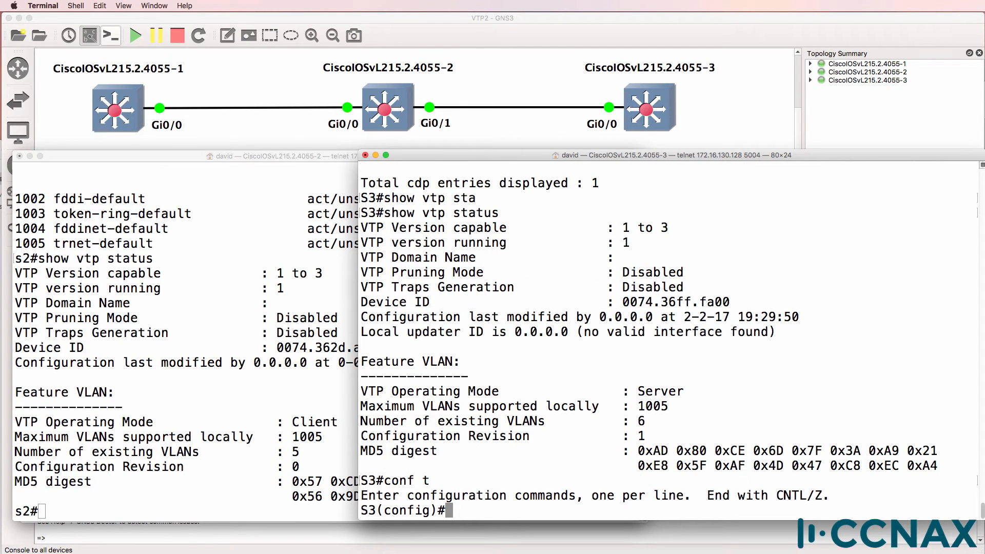
type("vtp domain ccna")
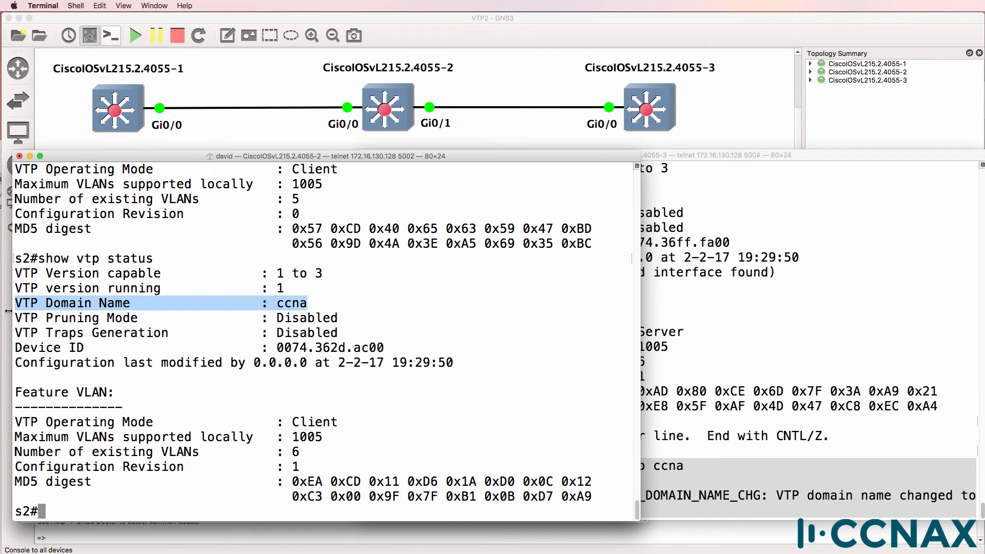
type("show vlan brief")
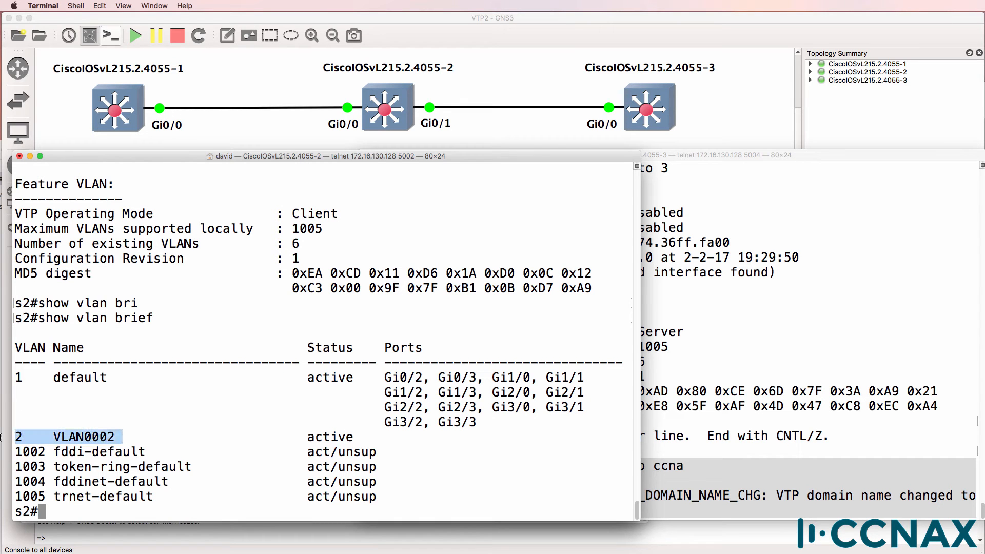
mouse_move(216, 180)
type("conf t")
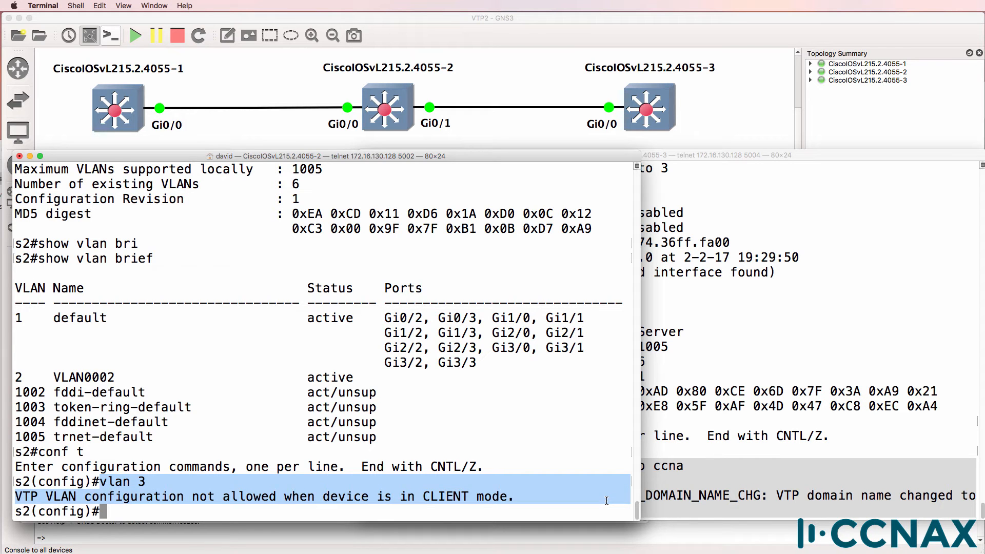
- Look up 'vtp mode ?' options on s2 and make it a VTP server
type("vtp mode")
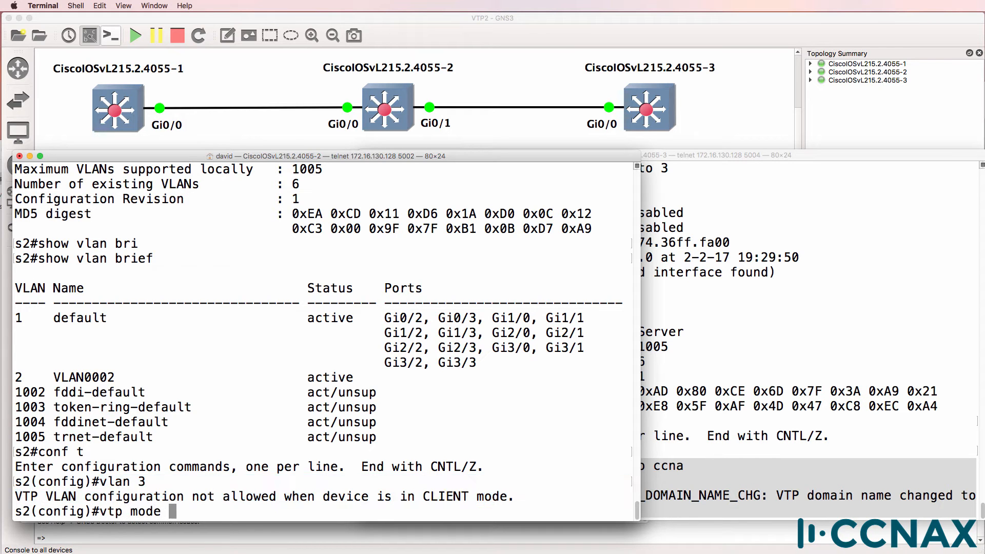
type("?")
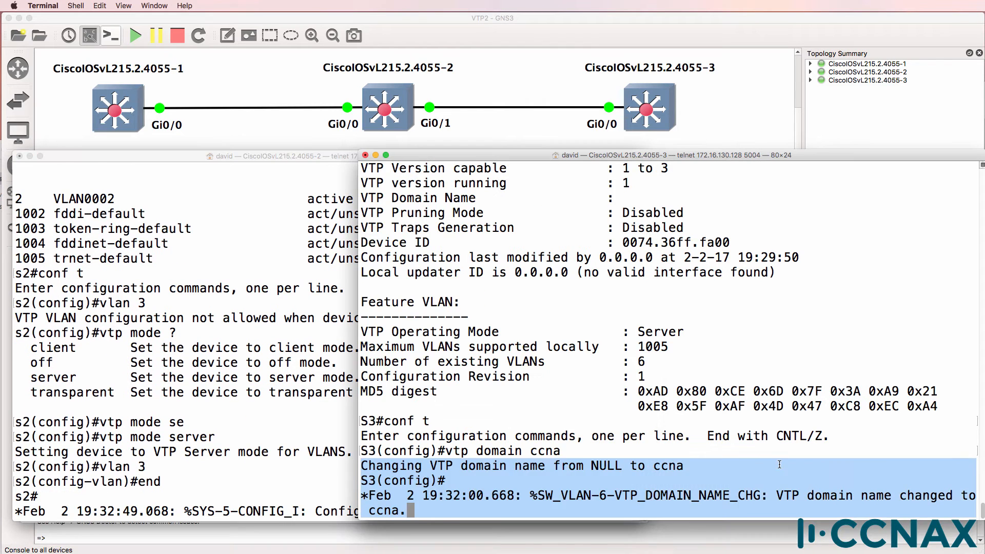
- Exit configuration mode on S3 and confirm VLAN0003 appears in its VLAN list
key("Return")
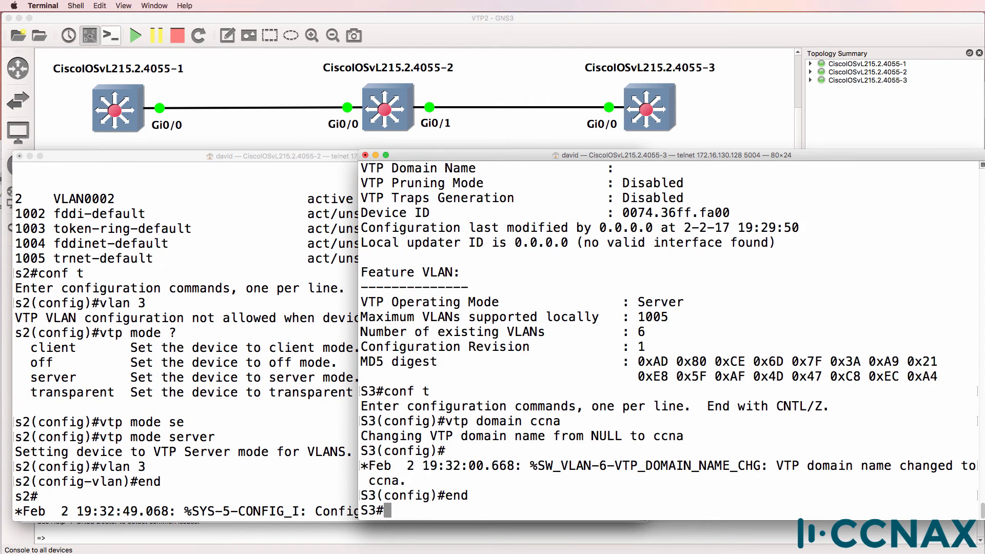
type("show vlan brief")
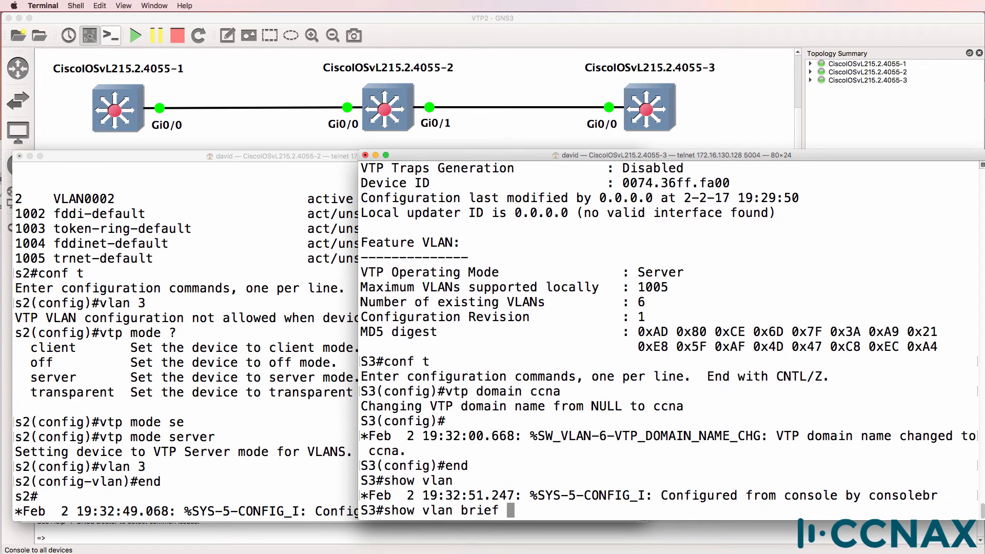
key("Return")
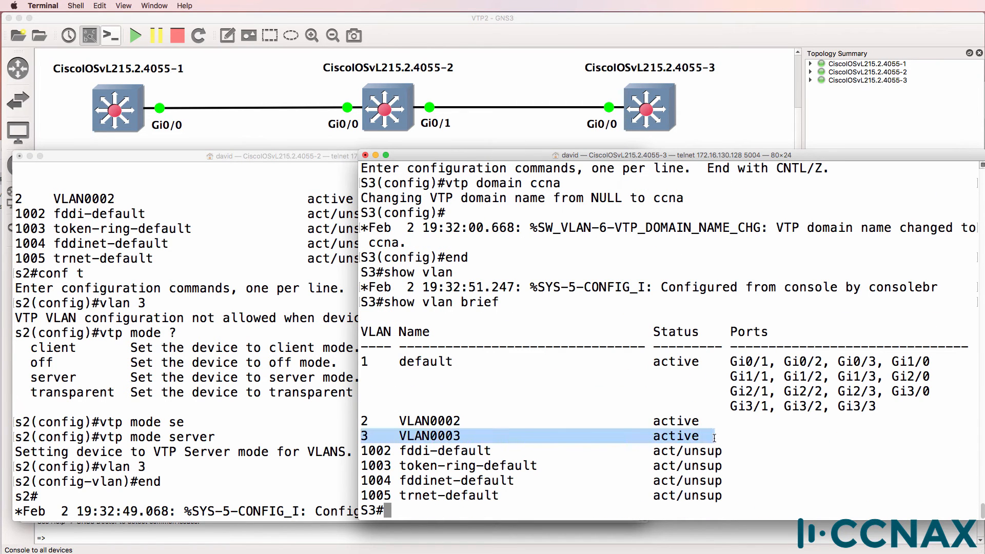
mouse_move(272, 162)
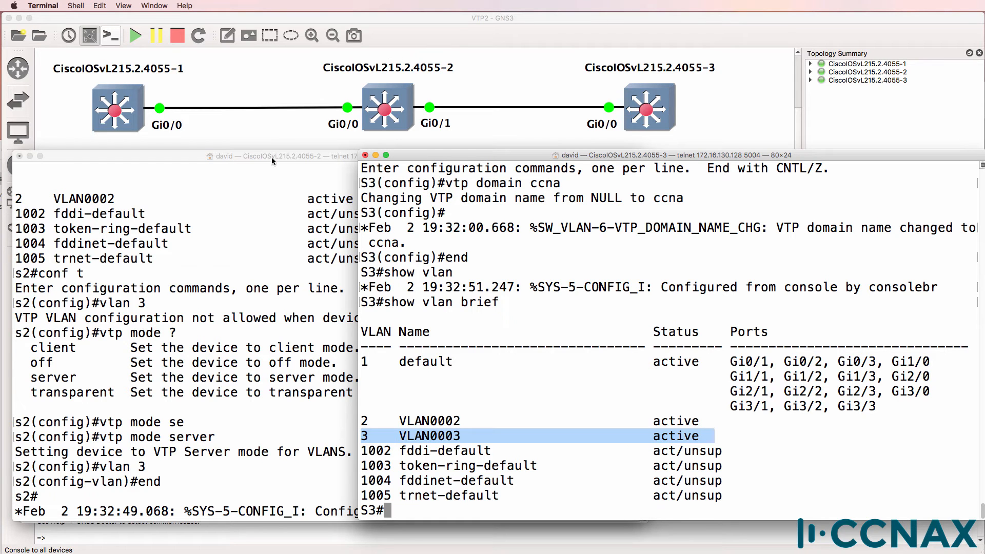
- Create VLAN 4 on S3 and list VLANs on s1 showing VLANs 2–4
type("vlan 4")
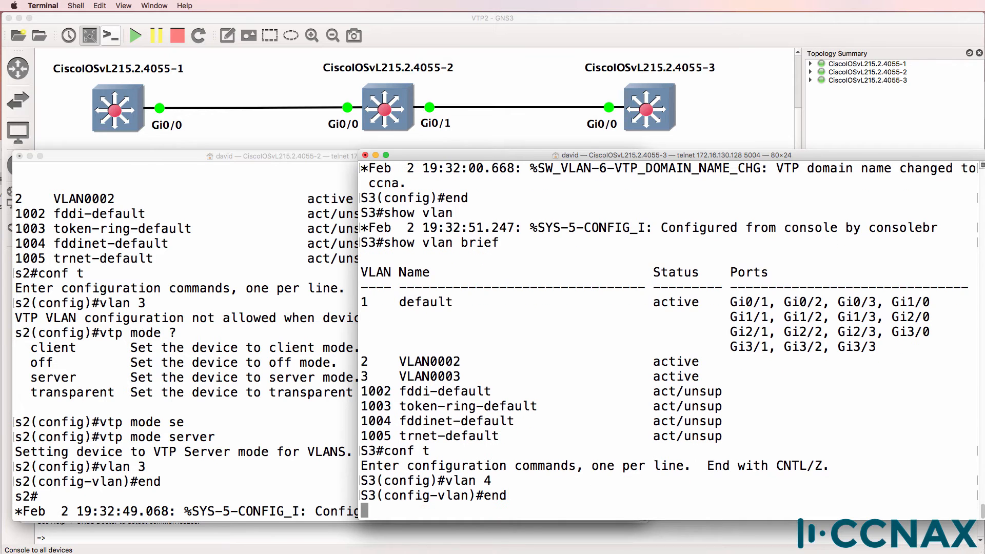
type("show b")
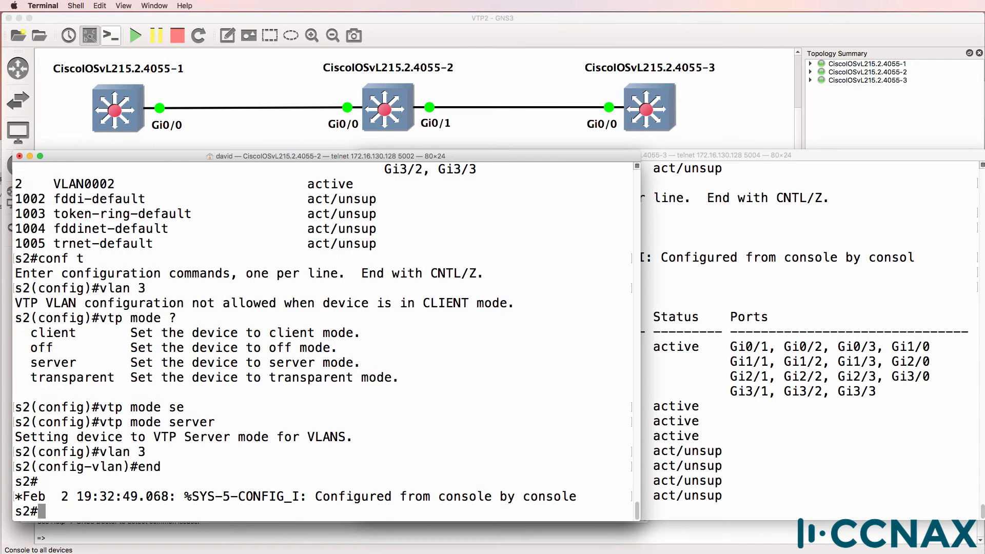
type("show vlan brief")
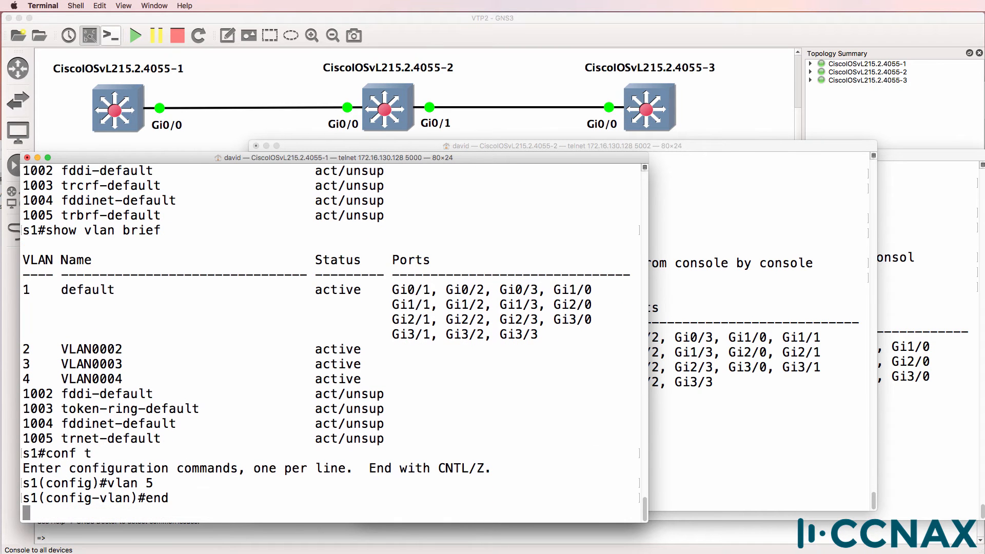
- Verify VLAN 5 on all three switches and view S3's VTP status at revision 4
type("show v")
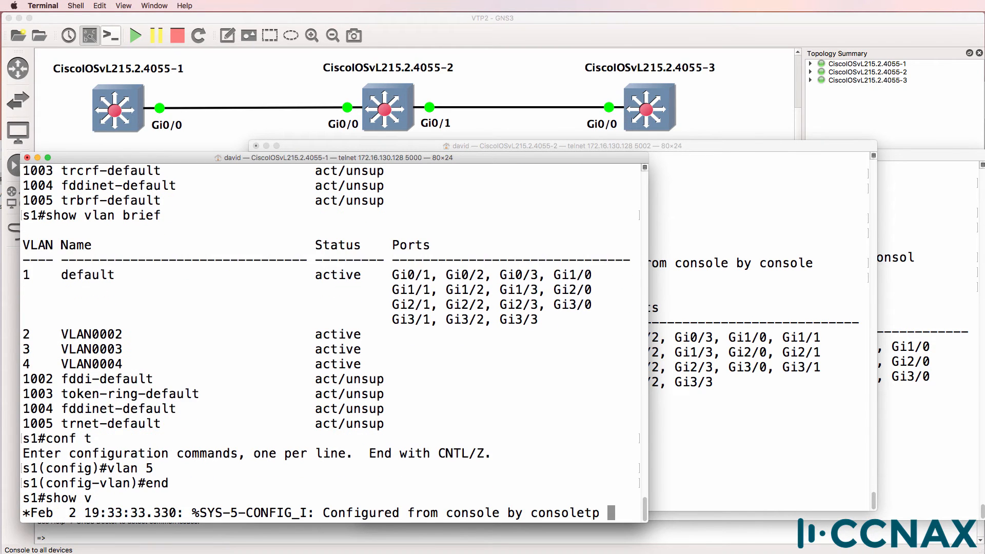
type("show vlan brief")
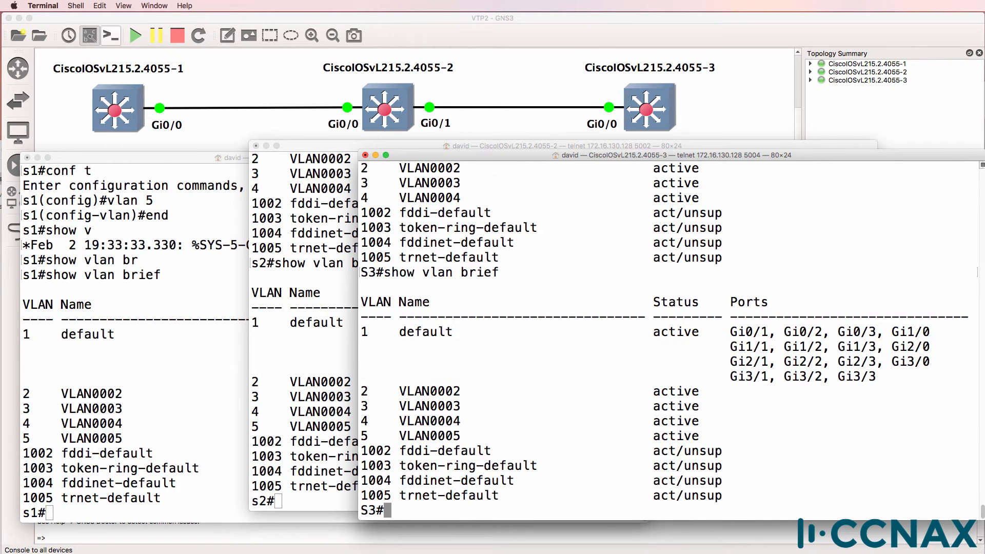
type("show vtp statu")
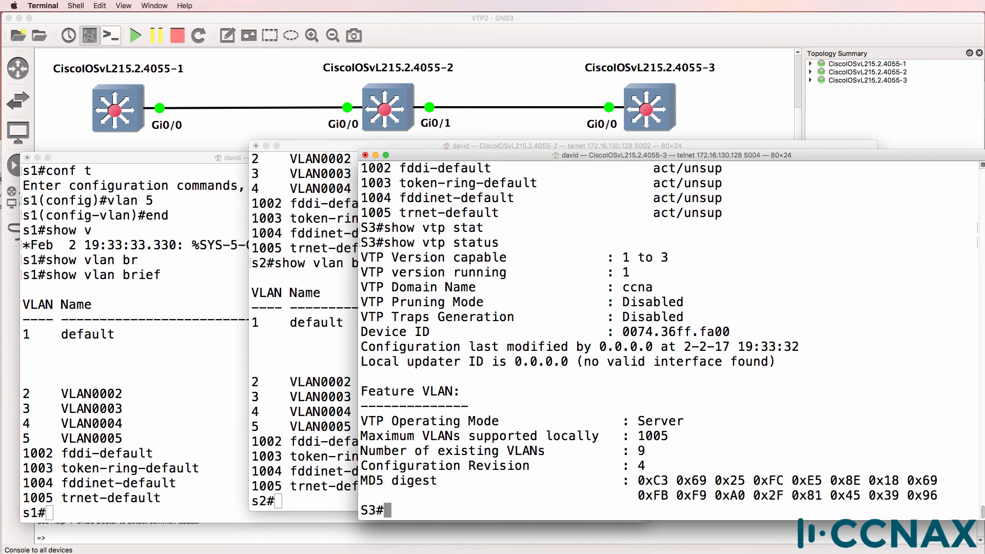
type("show vlan brief")
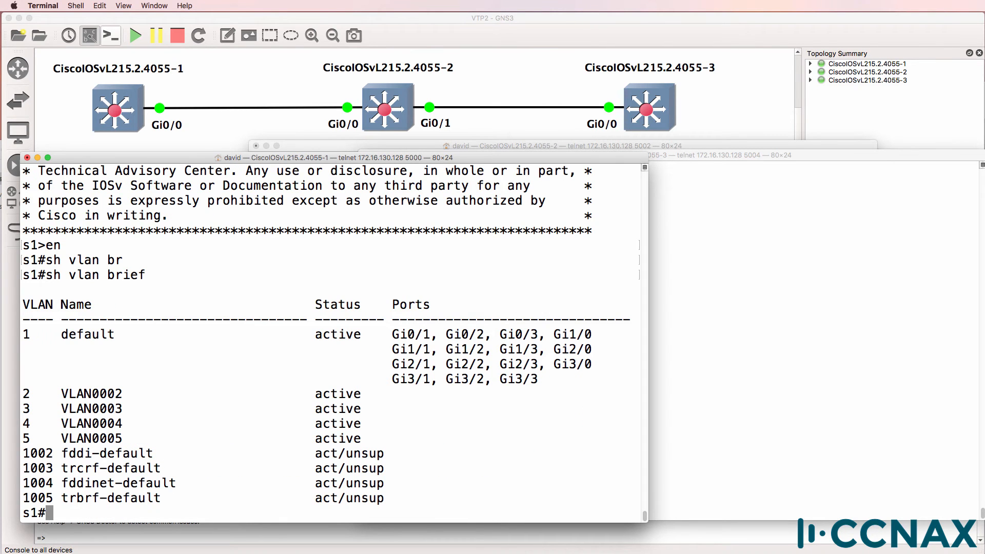
mouse_move(759, 352)
type("conf t")
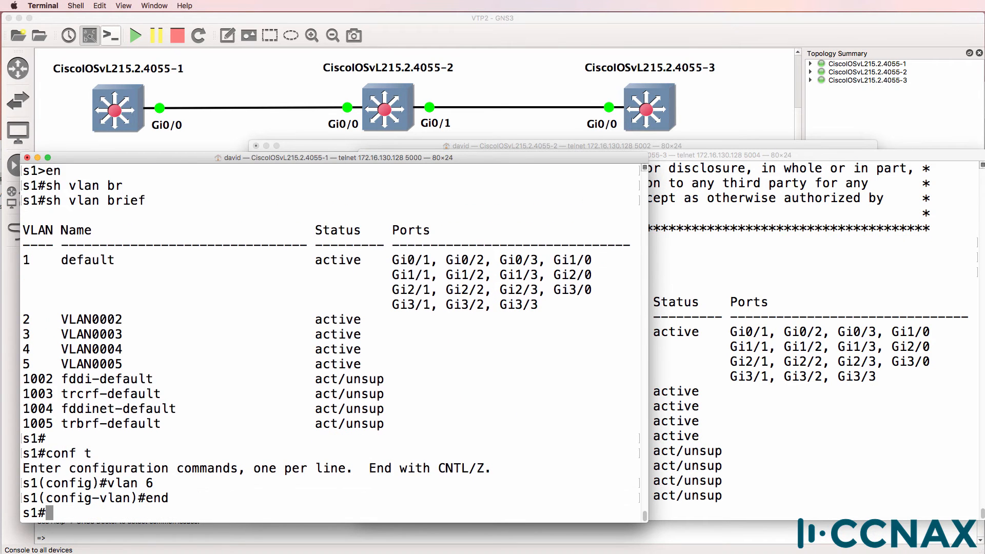
- Confirm VLAN0006 on s1, then compare against switch 3's VLAN list
type("sh vlan brief")
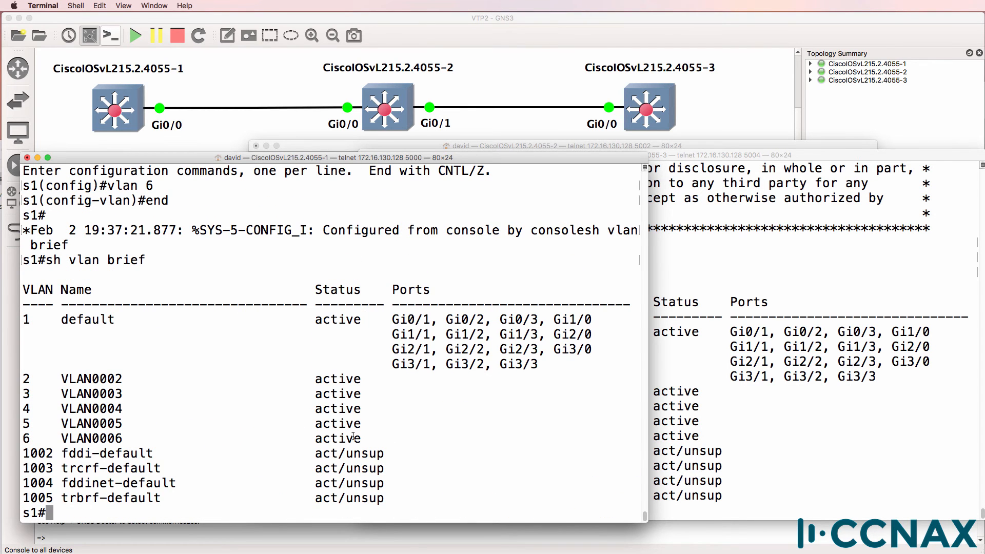
left_click(606, 155)
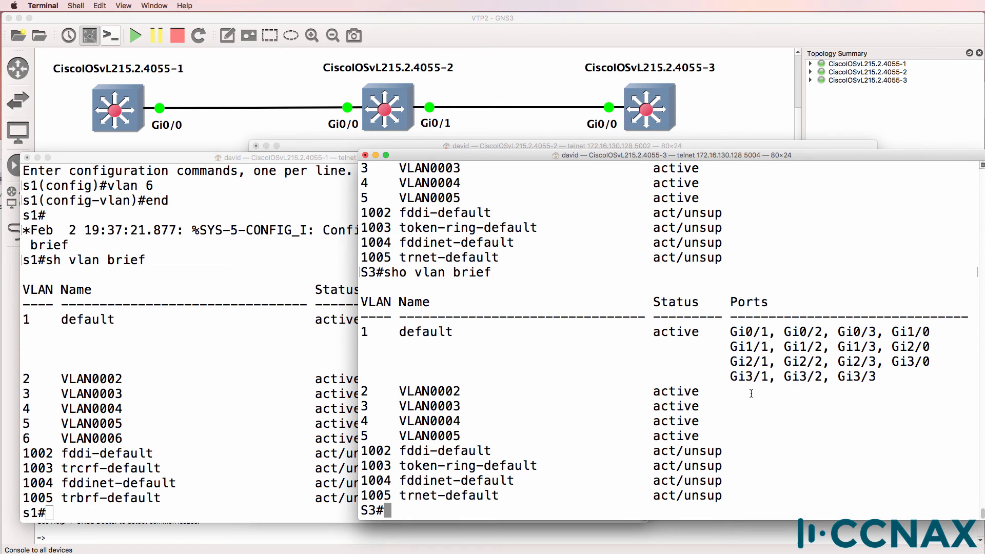
mouse_move(455, 146)
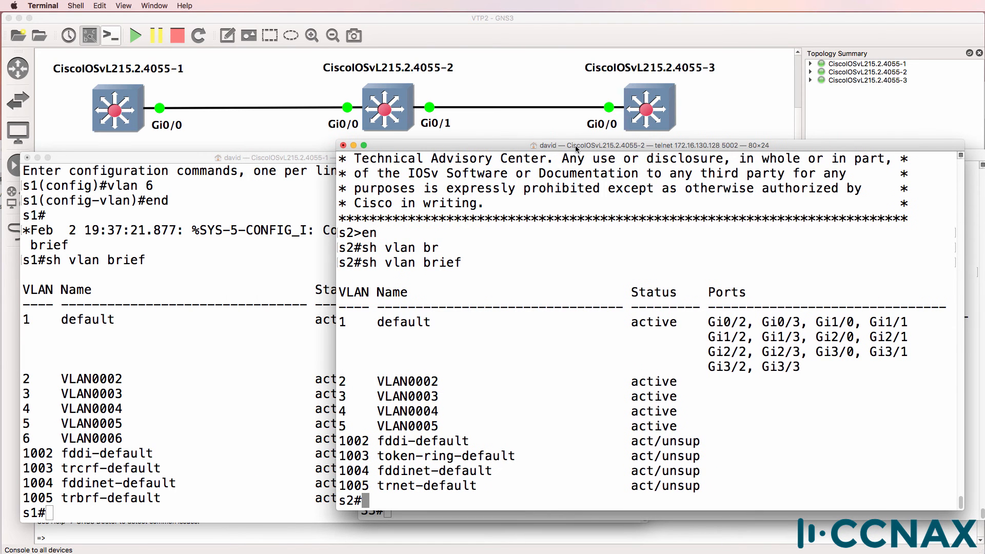
- Display VTP status on s2, s1 and S3, showing s1 on VTP version 3
type("sh vtp status")
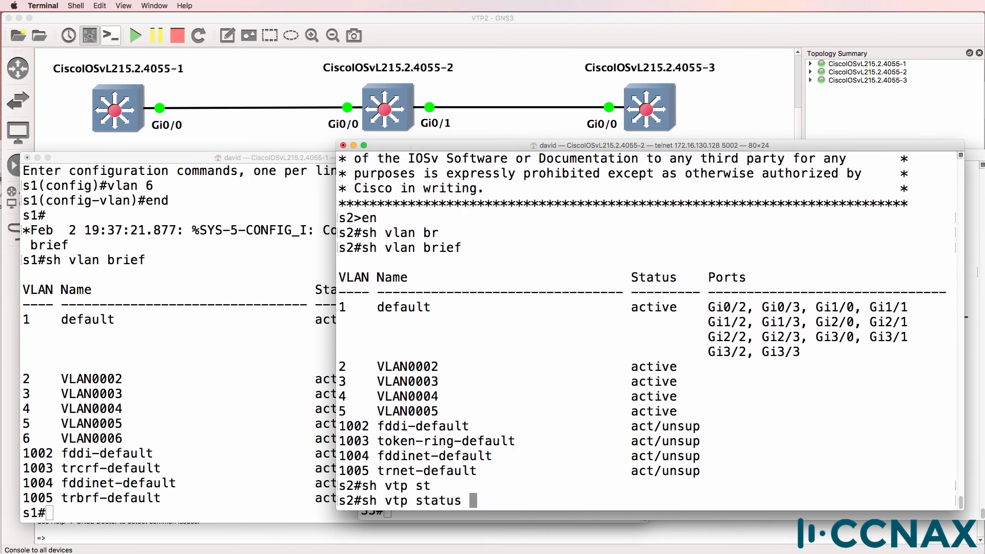
key("Return")
type("s")
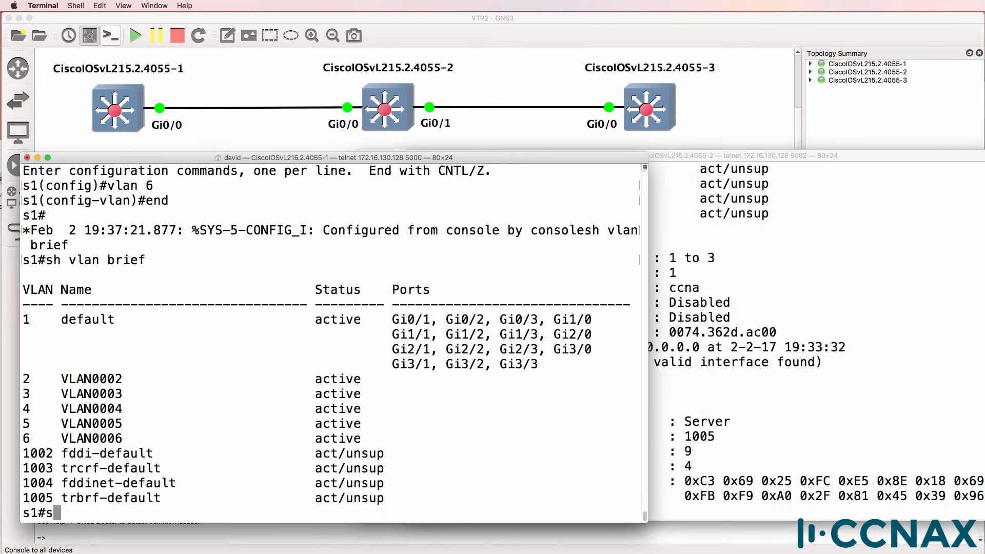
type("how vtp st")
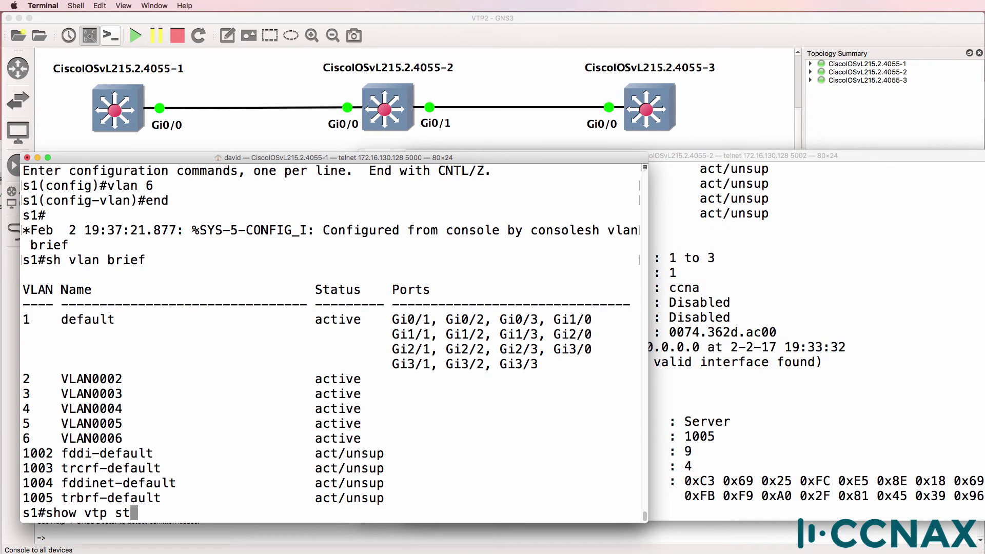
type("show vtp status")
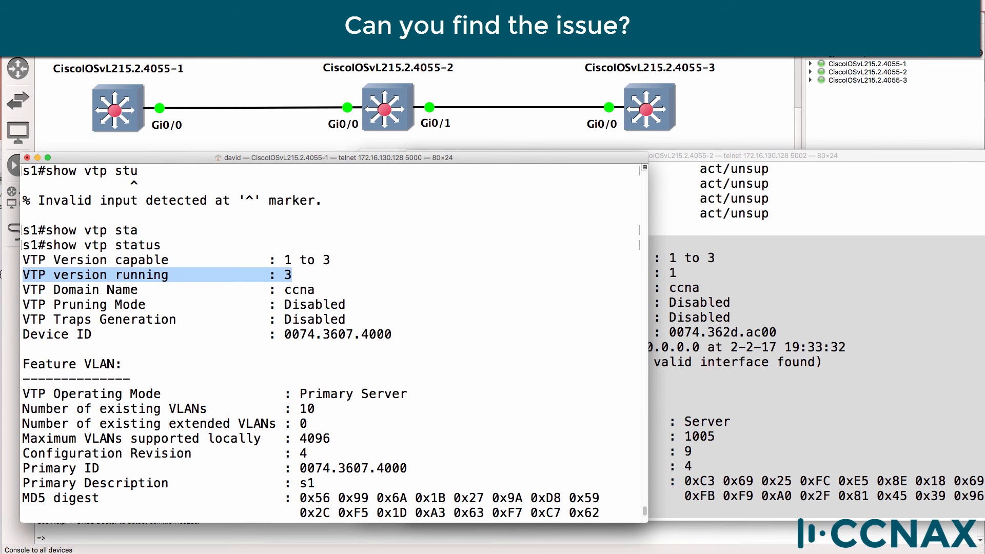
mouse_move(700, 285)
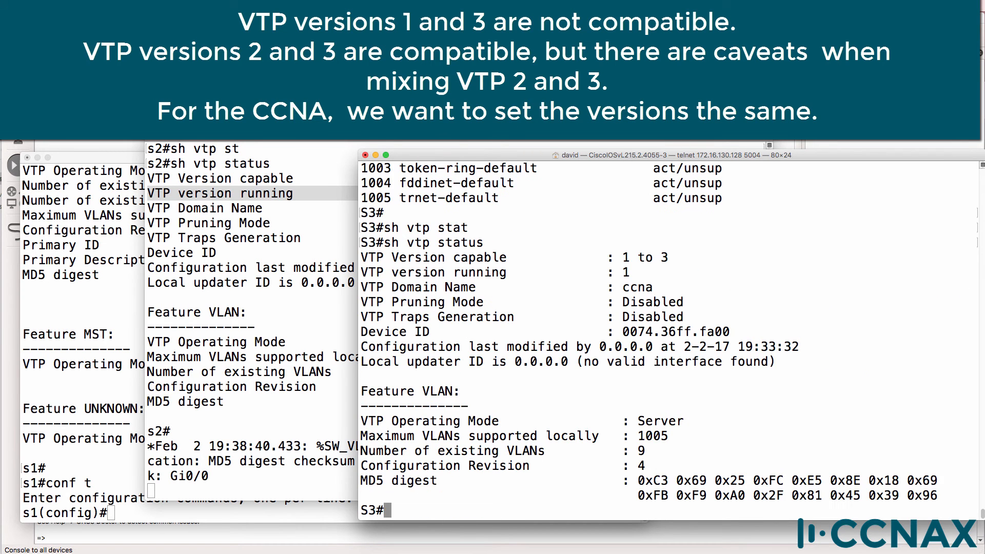
- Apply 'vtp version 2' on S3 and s2, then review their VLAN lists and VTP status
type("vtp")
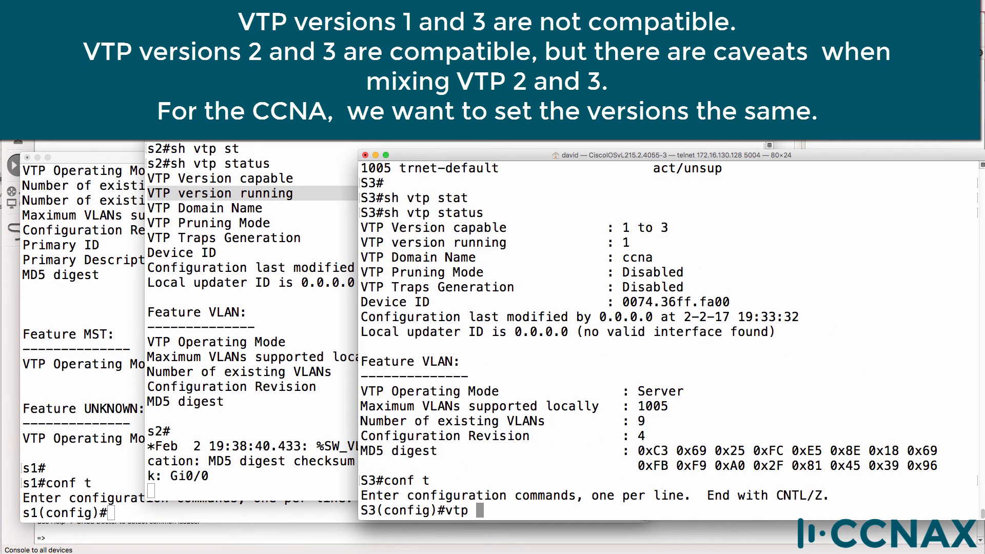
type("vtp version 2")
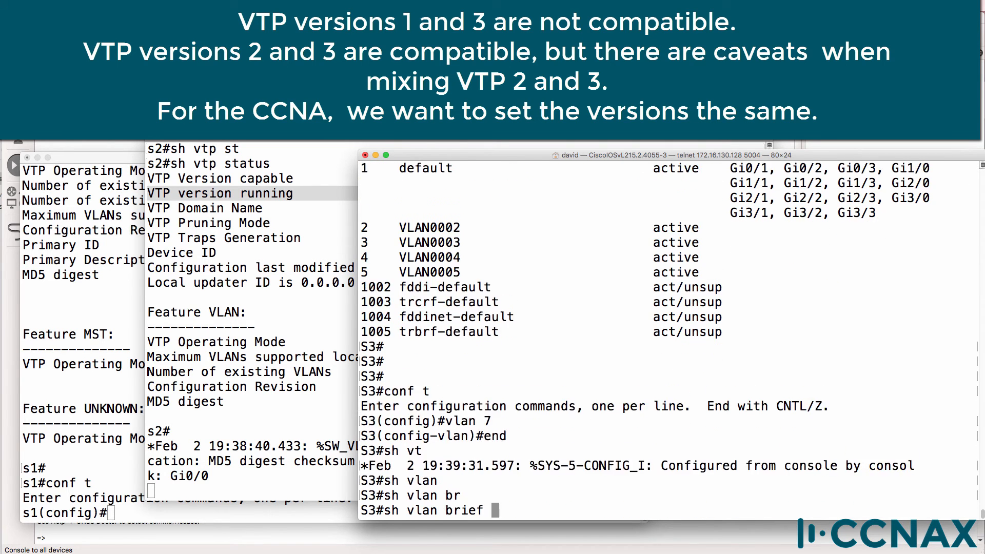
key("Return")
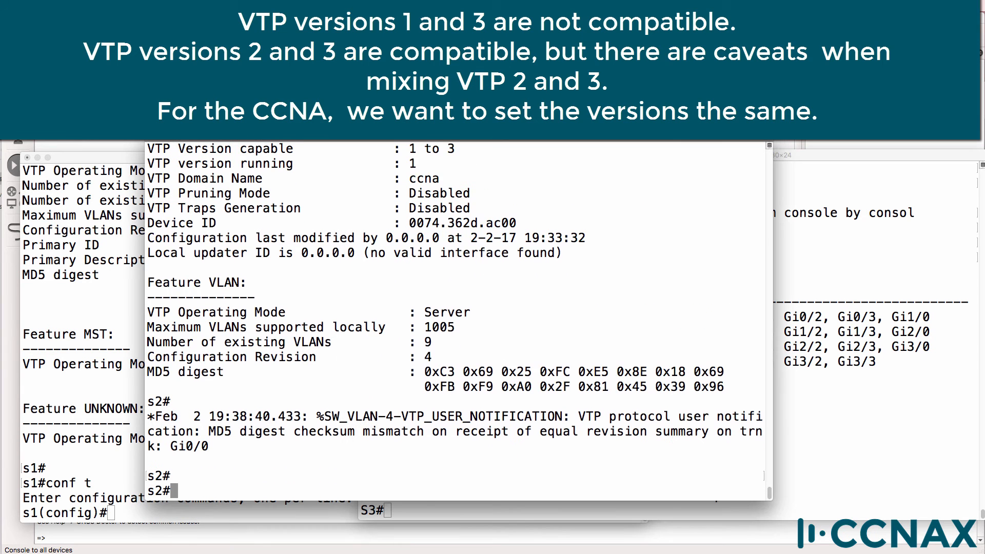
type("sh vlan brief")
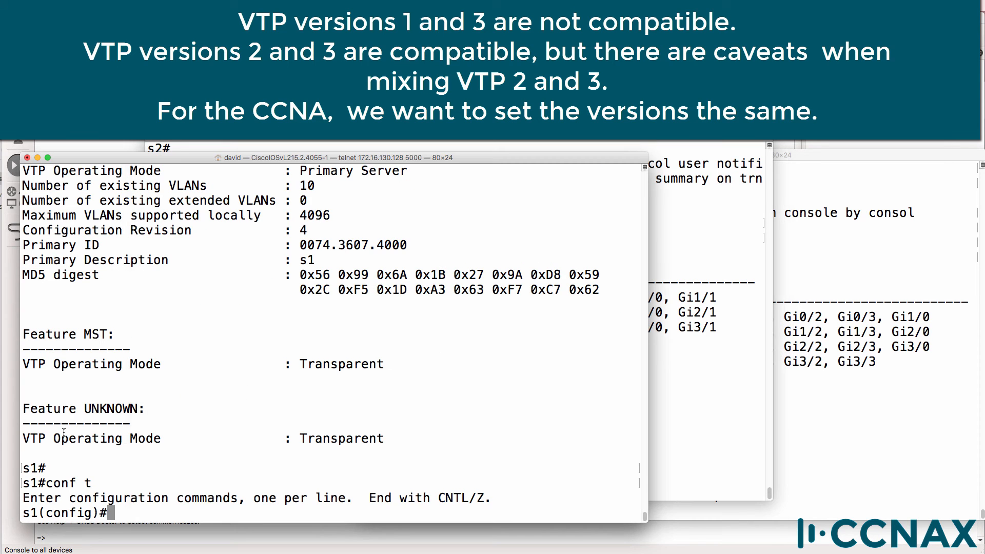
type("end")
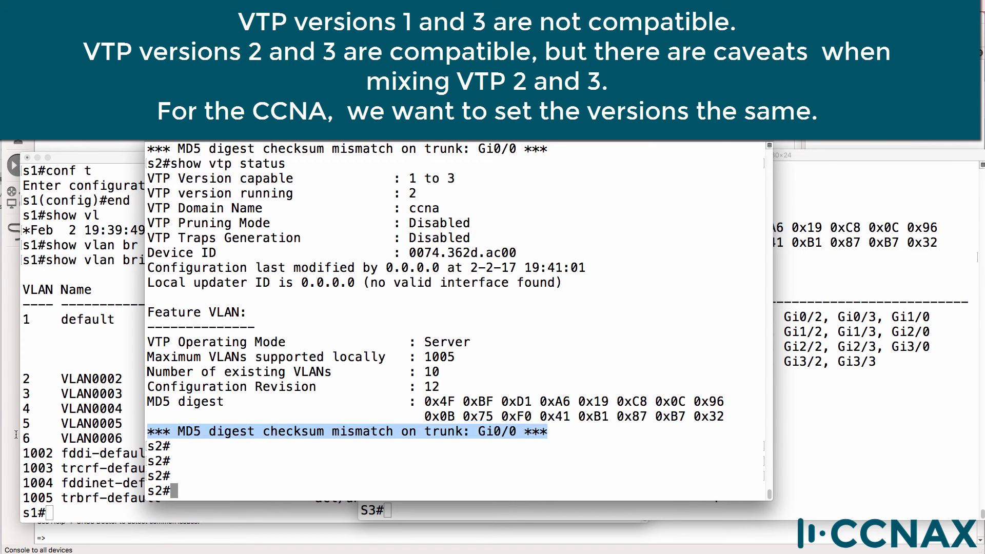
mouse_move(488, 229)
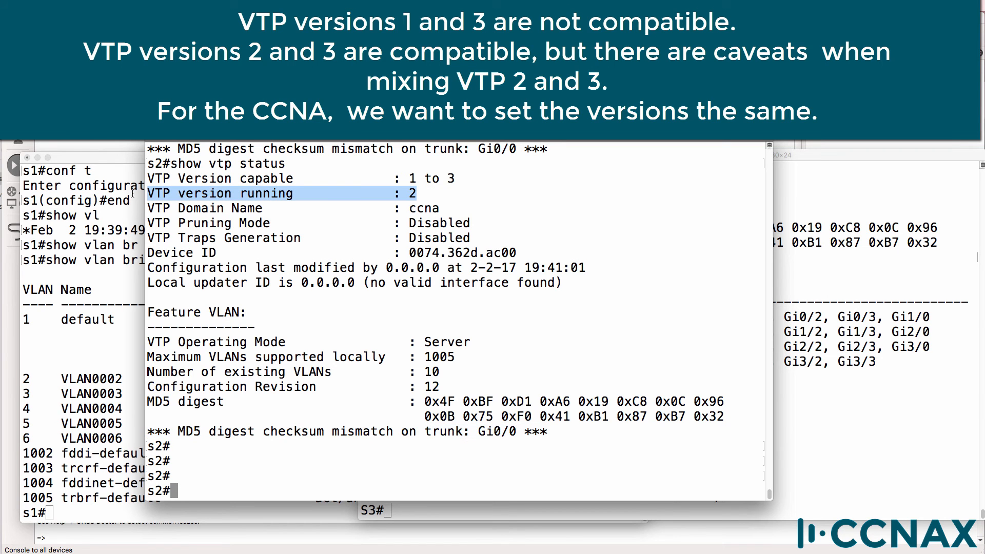
mouse_move(248, 209)
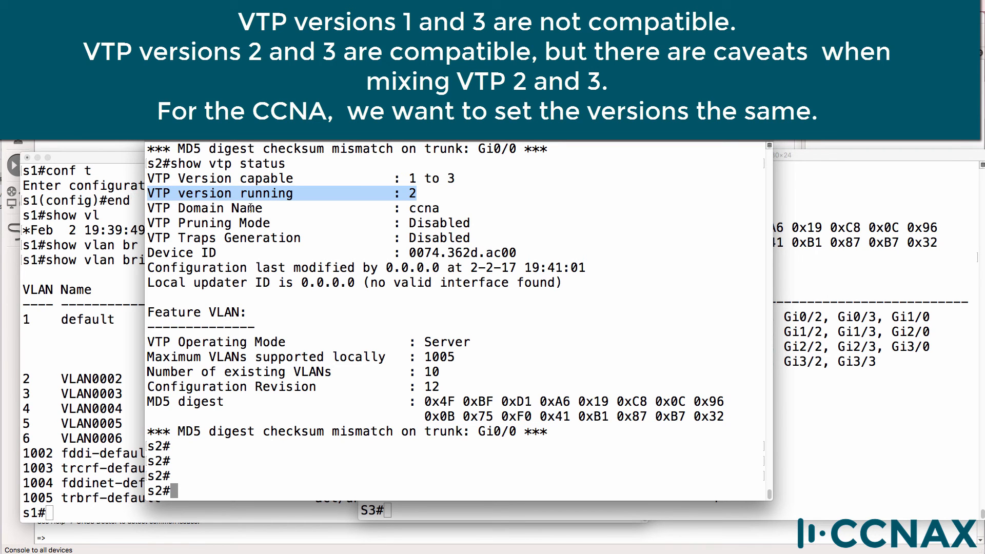
mouse_move(496, 334)
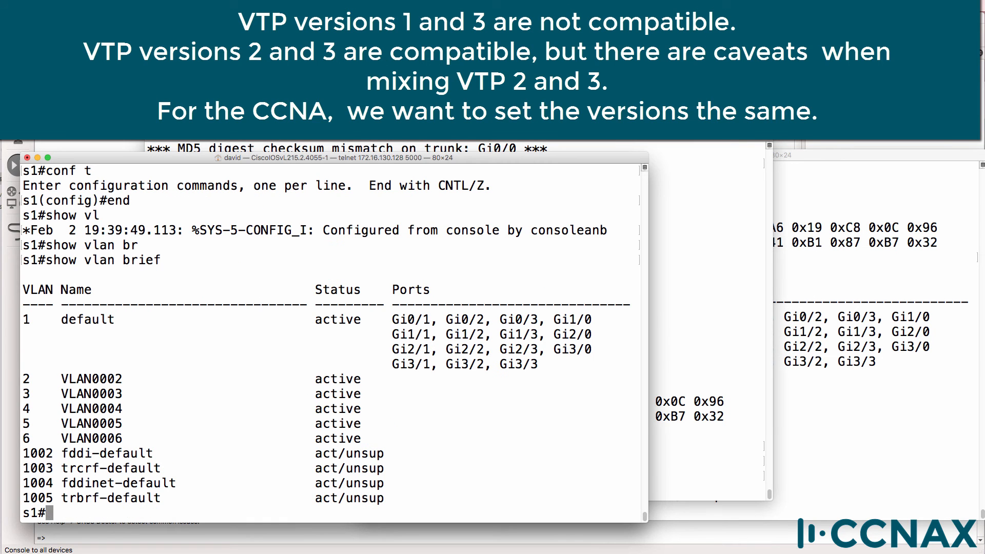
- Switch s1 to VTP version 2 and confirm revision 12 with VLAN0007 listed
type("show vtp status")
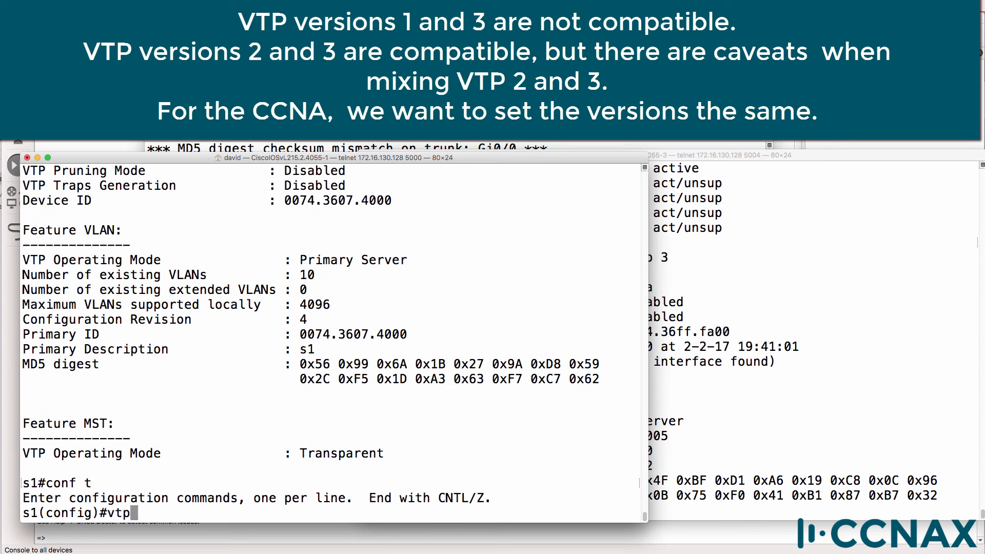
type("version 2")
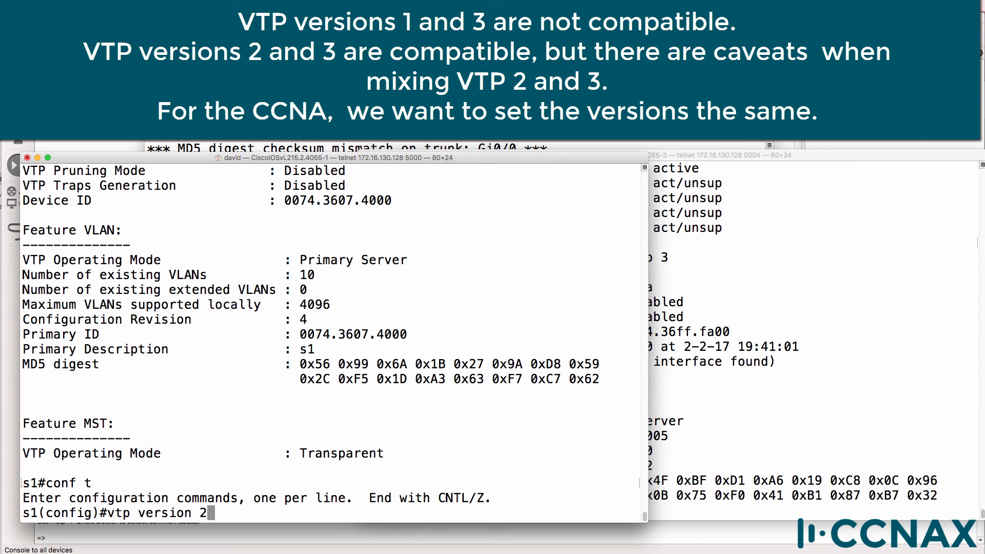
type("end")
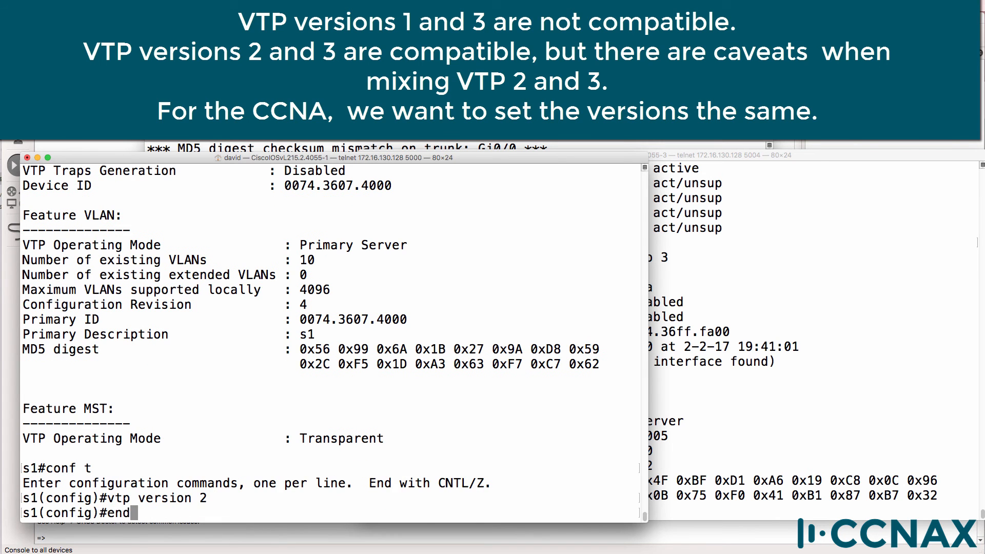
type("show vtp statu")
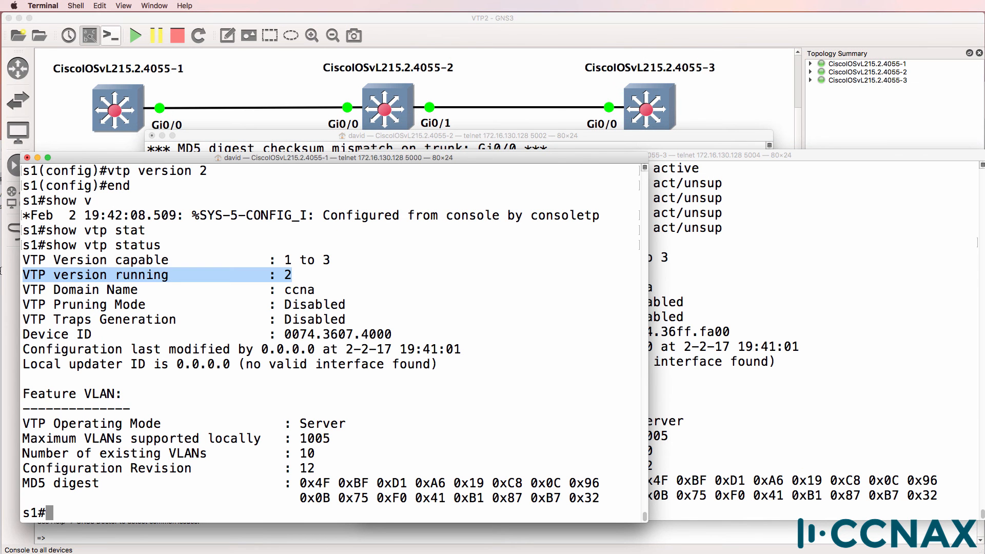
type("show vlan brief")
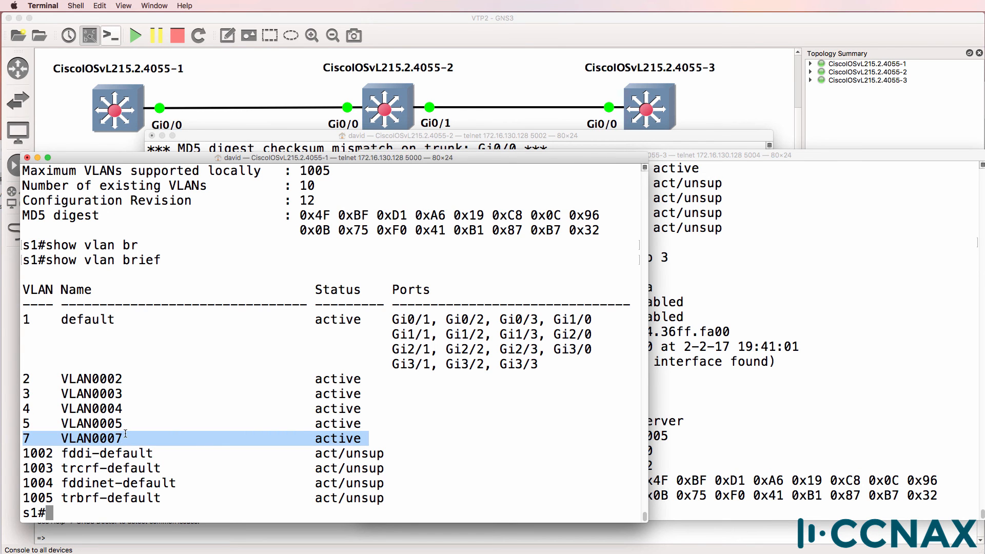
mouse_move(347, 136)
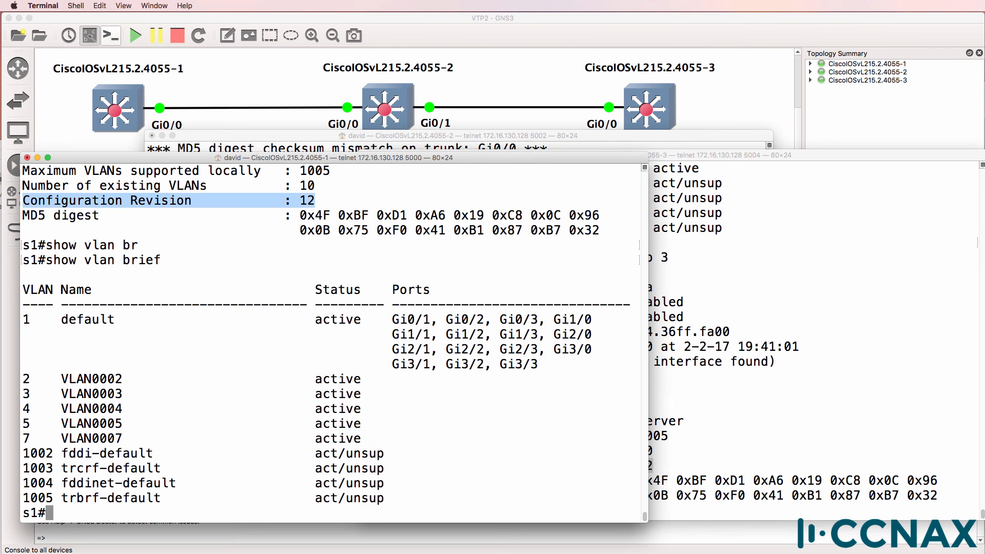
- Create VLAN 6 on s1, then confirm s2 shows 11 VLANs at revision 13
type("vlan 6")
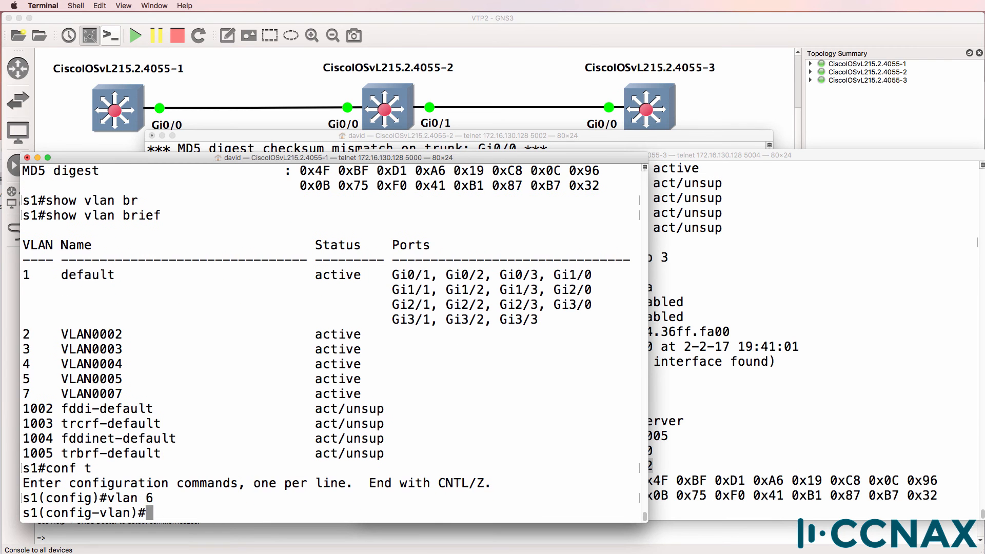
type("end")
type("show vtp status")
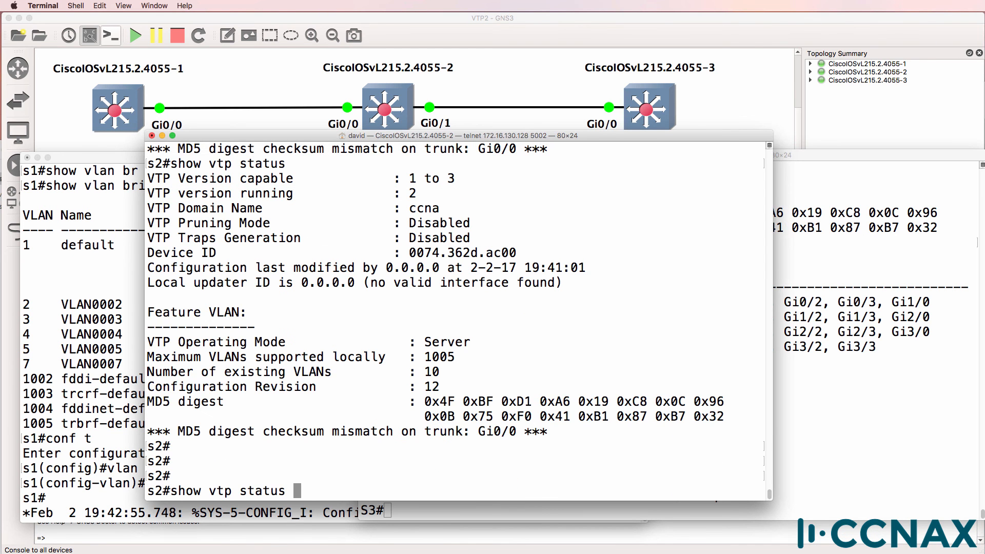
key("Return")
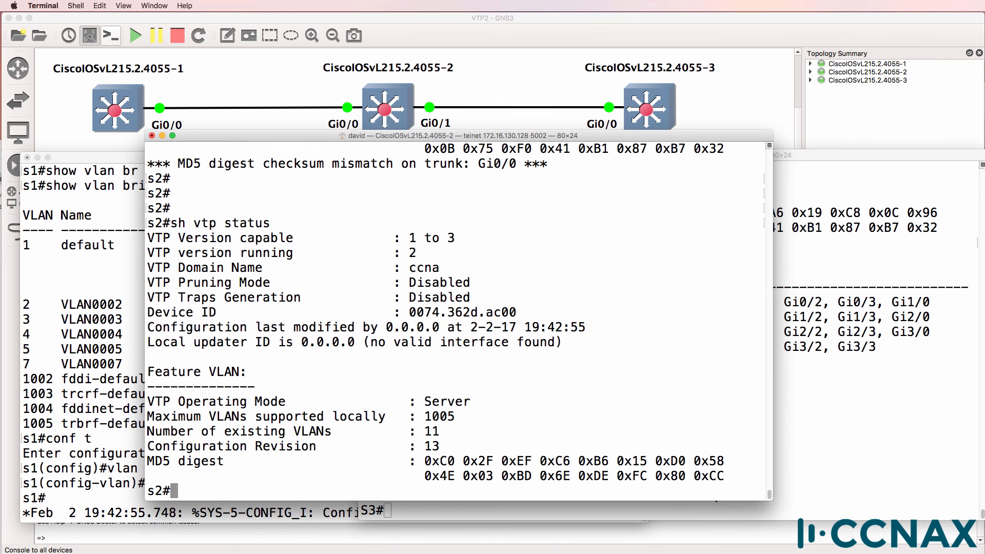
type("sh vlan brief")
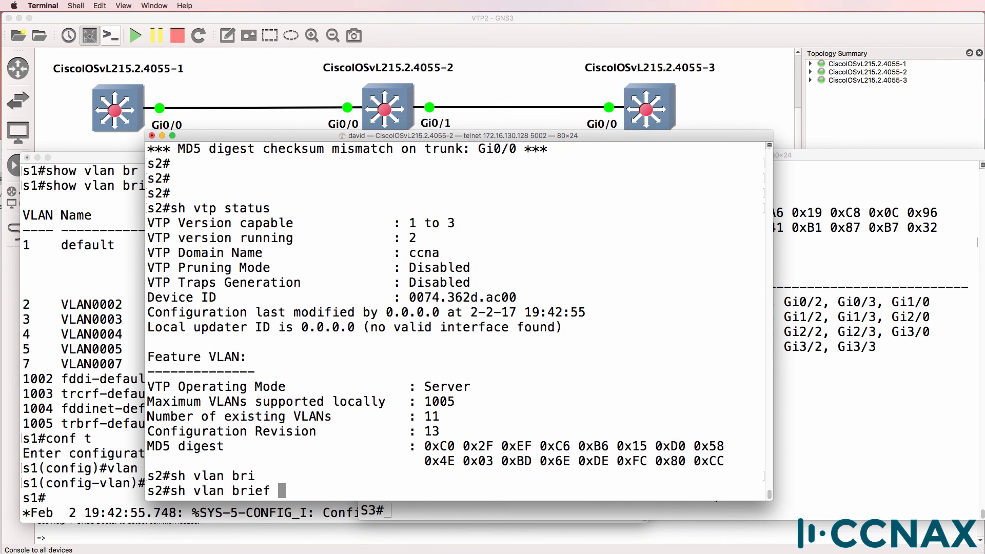
key("Return")
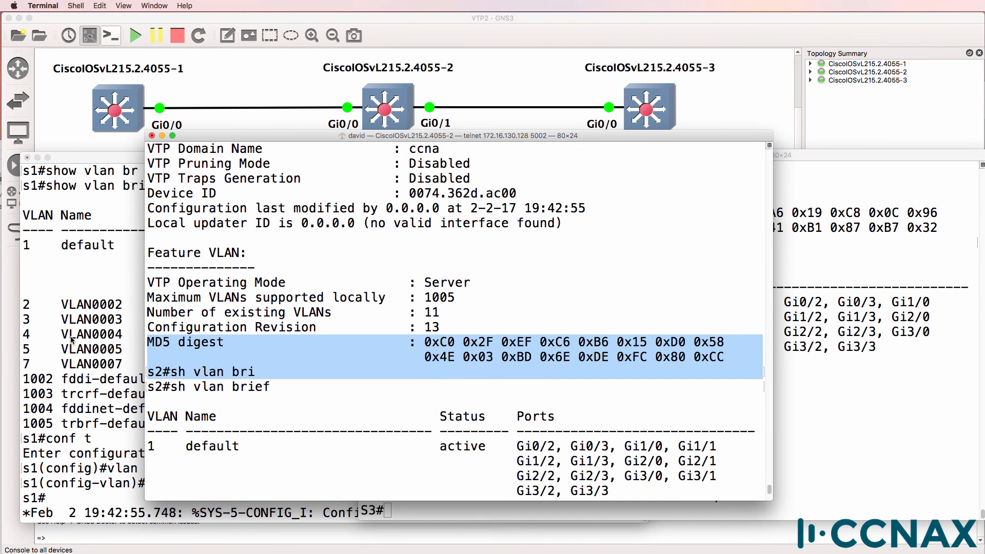
type("sh vtp status")
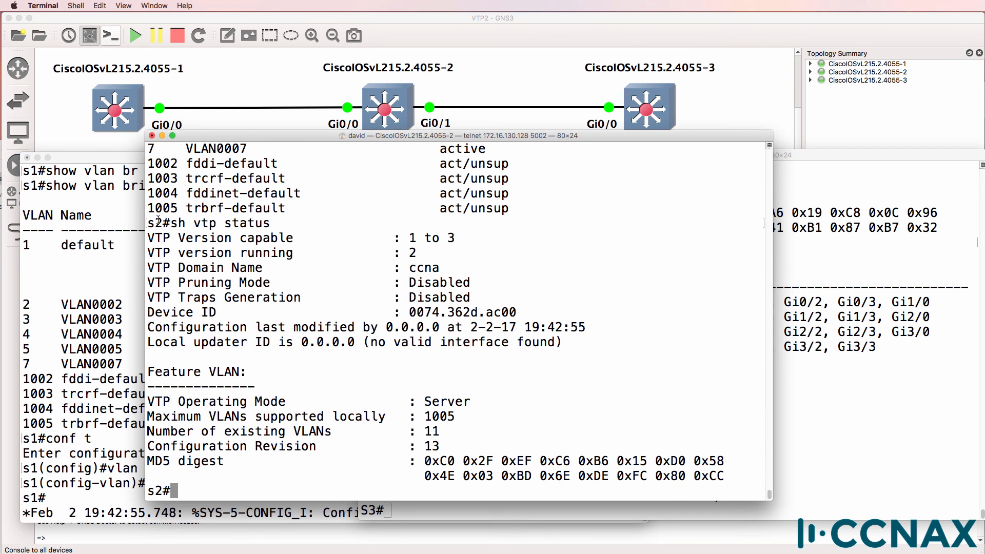
left_click_drag(151, 223, 176, 491)
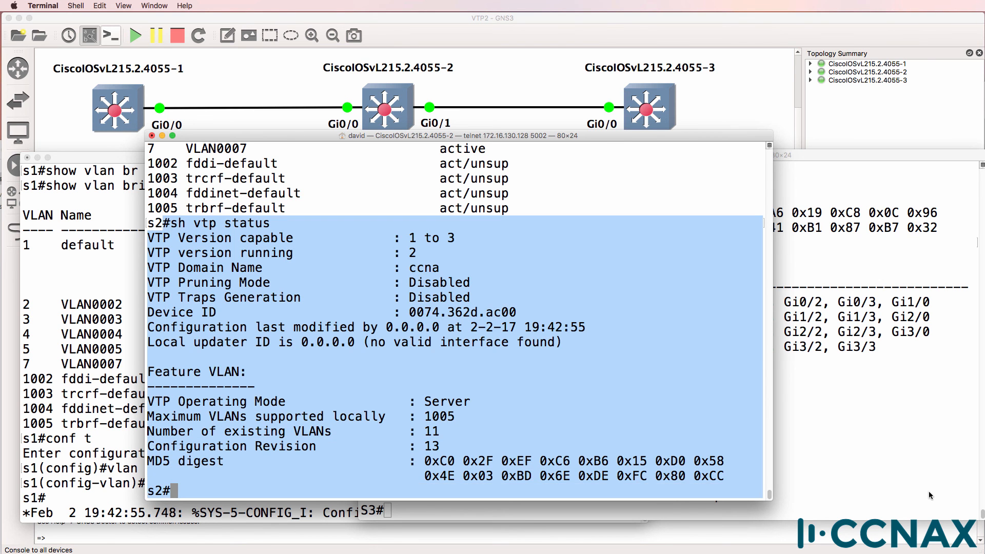
type("sh vlan brief")
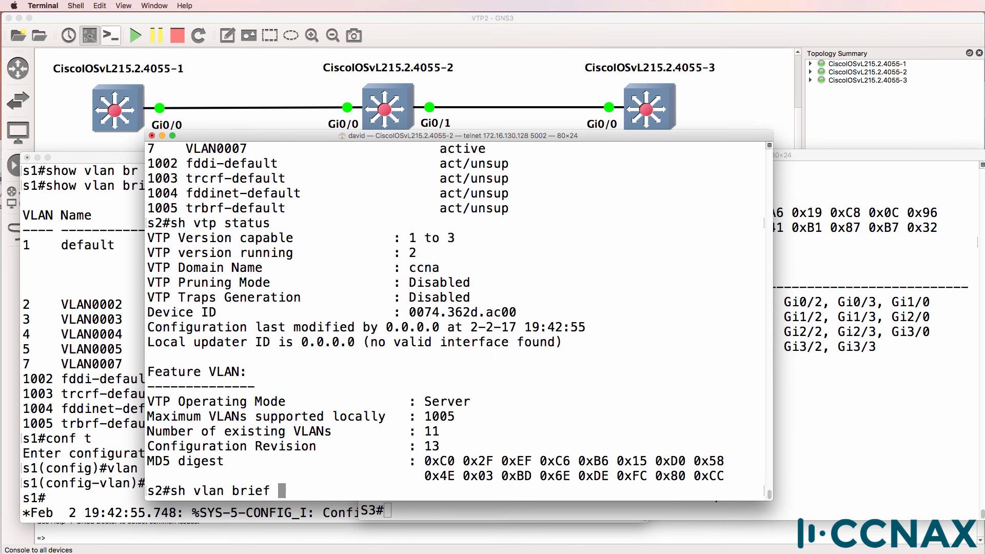